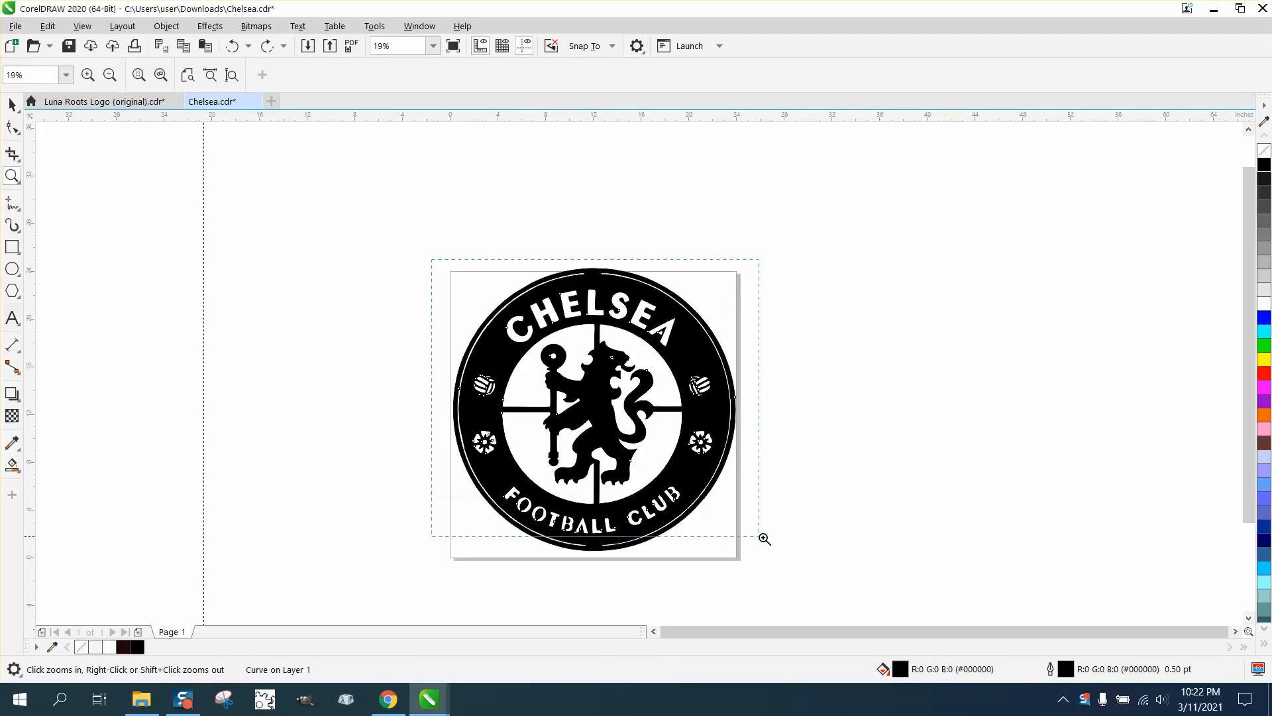
Break the crest apart into 61 separate curves with Object > Break Curve Apart.
{"action": "left_click", "coordinate": [591, 290]}
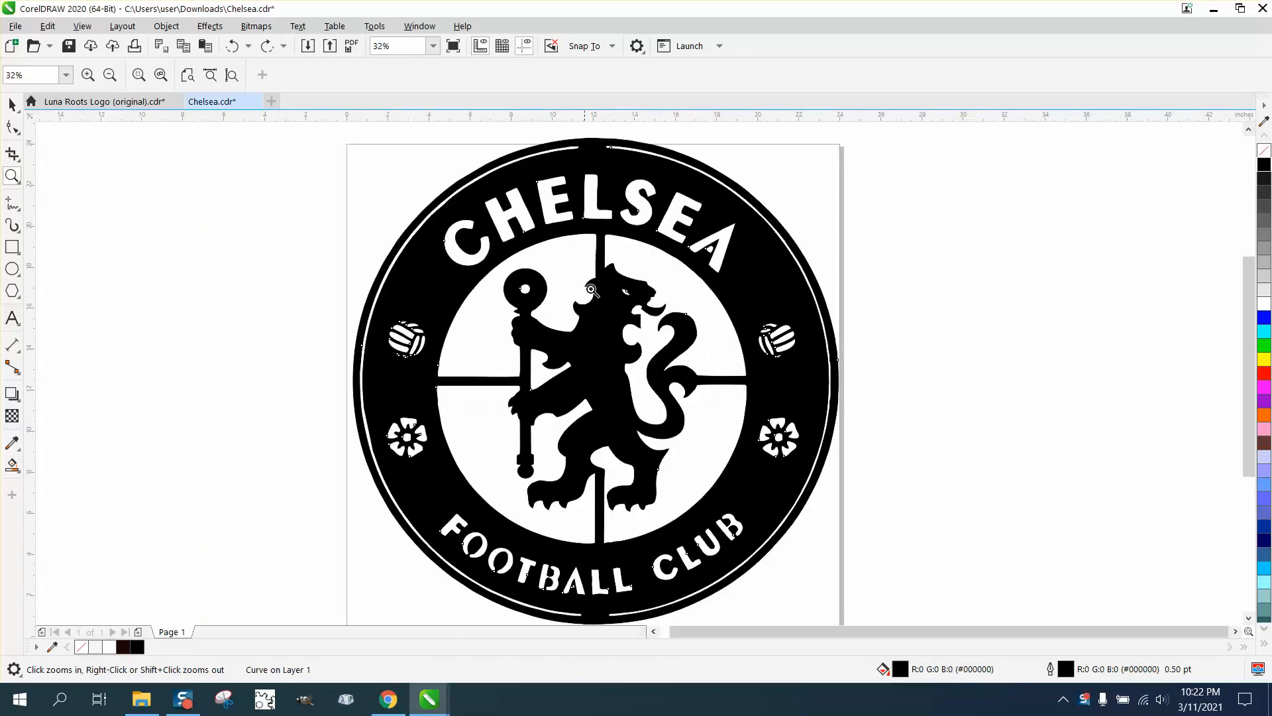
{"action": "left_click", "coordinate": [590, 290]}
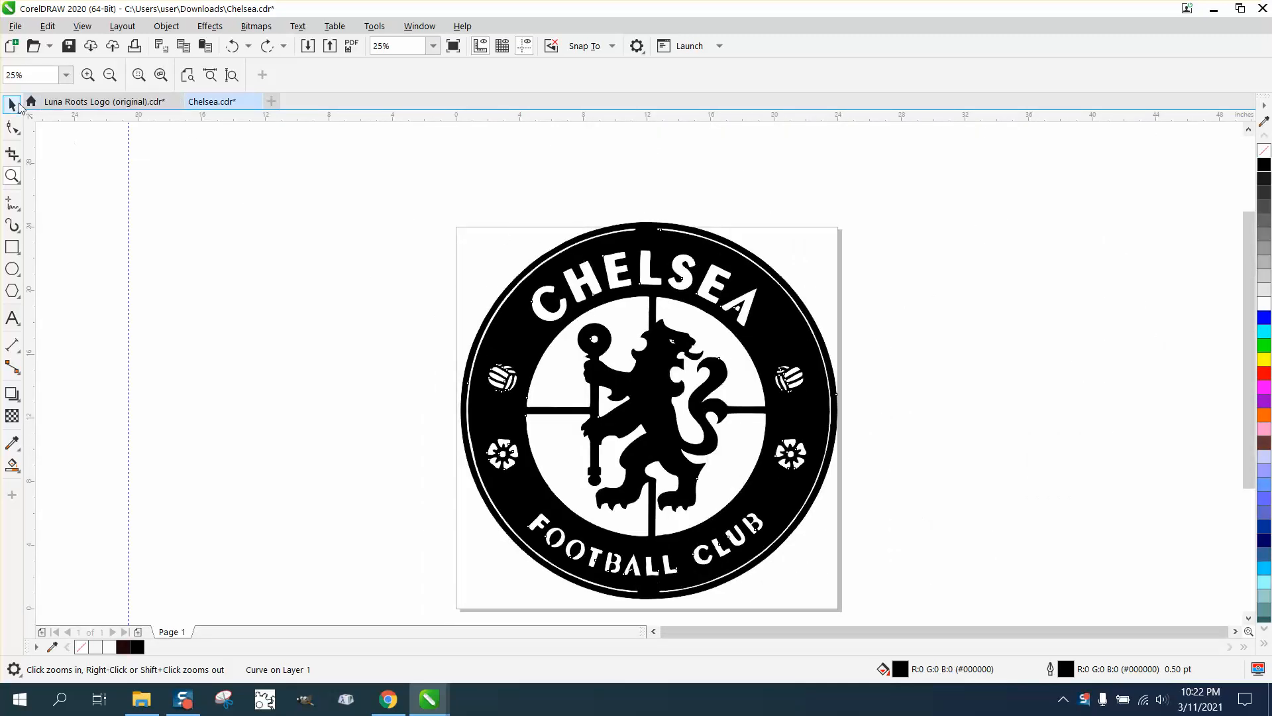
{"action": "left_click", "coordinate": [647, 409]}
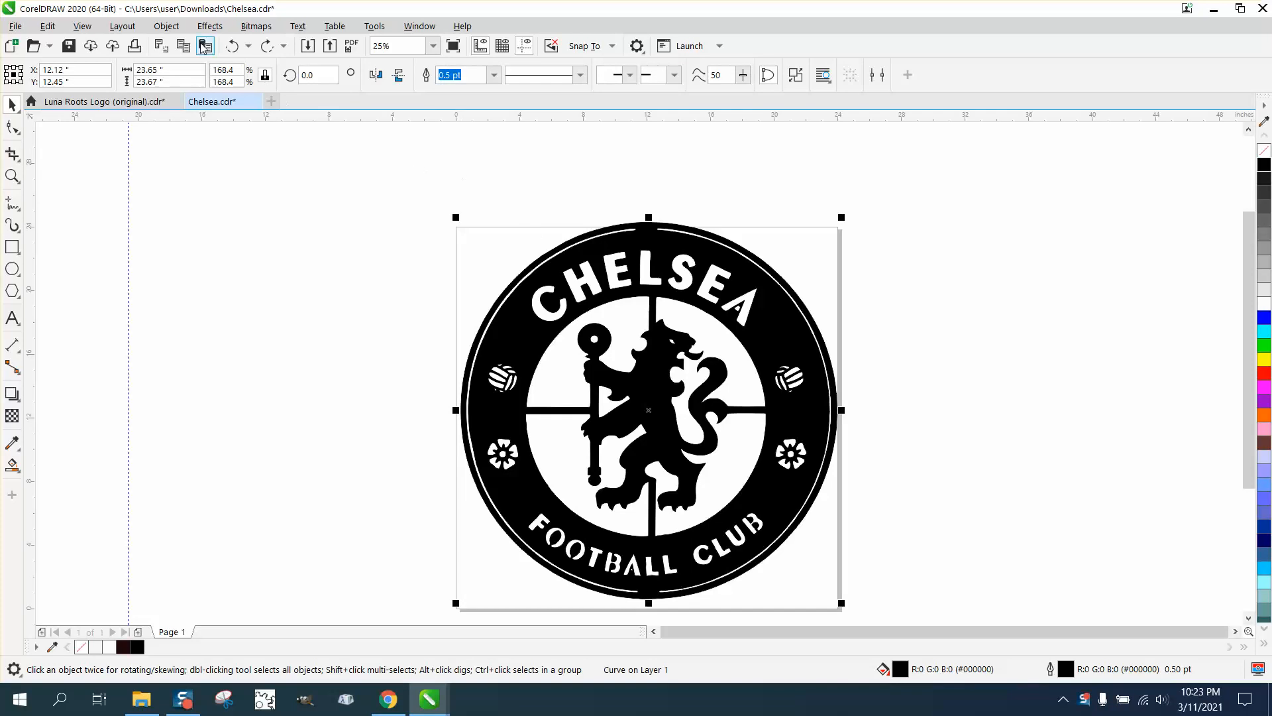
{"action": "left_click", "coordinate": [165, 26]}
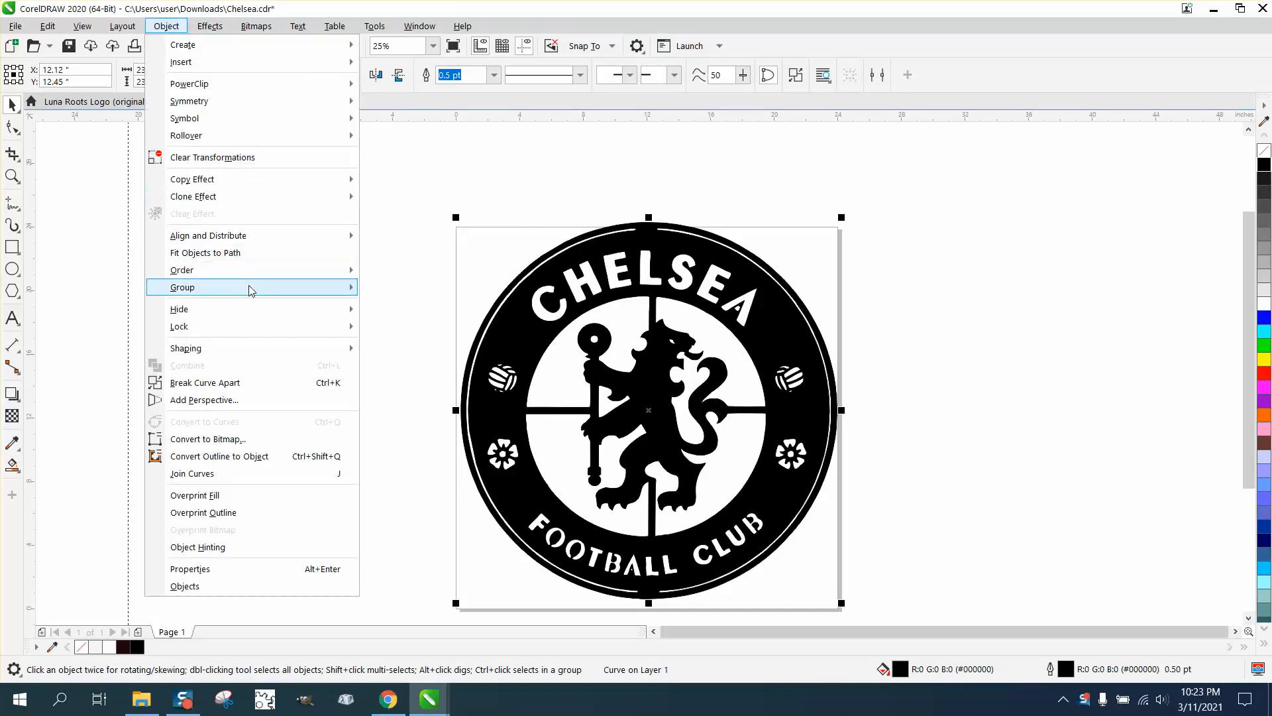
{"action": "mouse_move", "coordinate": [249, 382]}
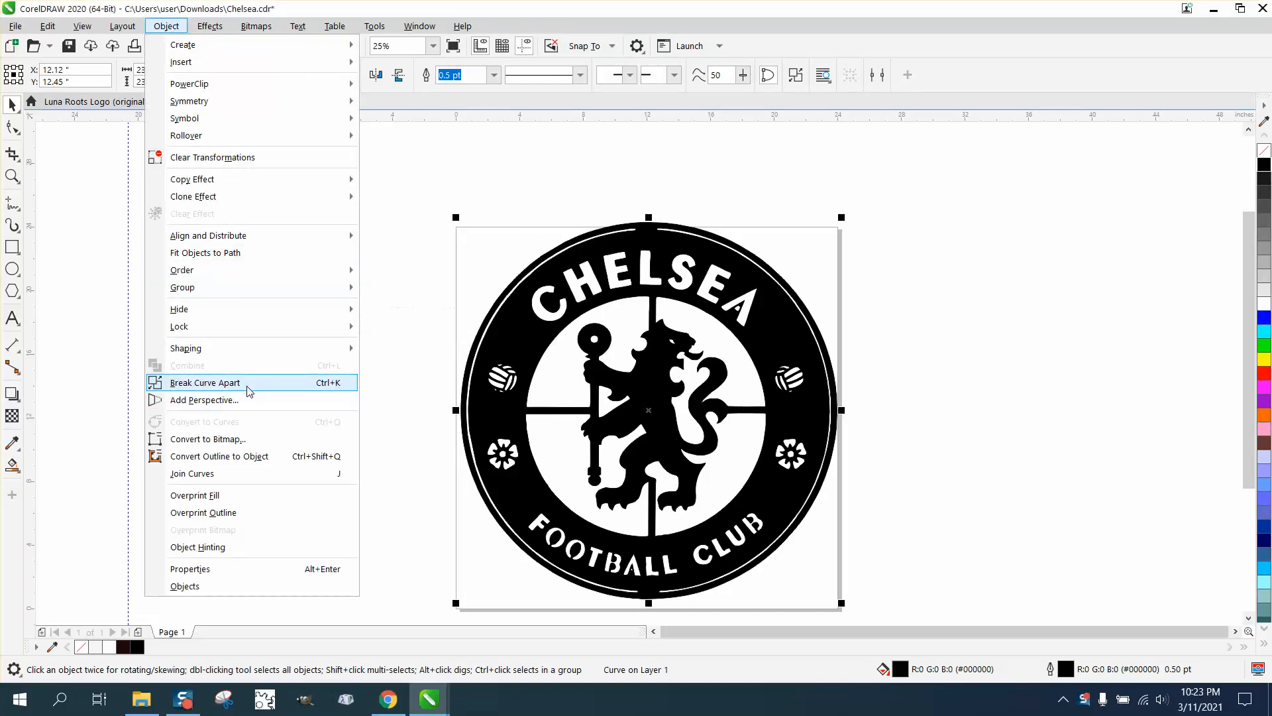
{"action": "left_click", "coordinate": [203, 383]}
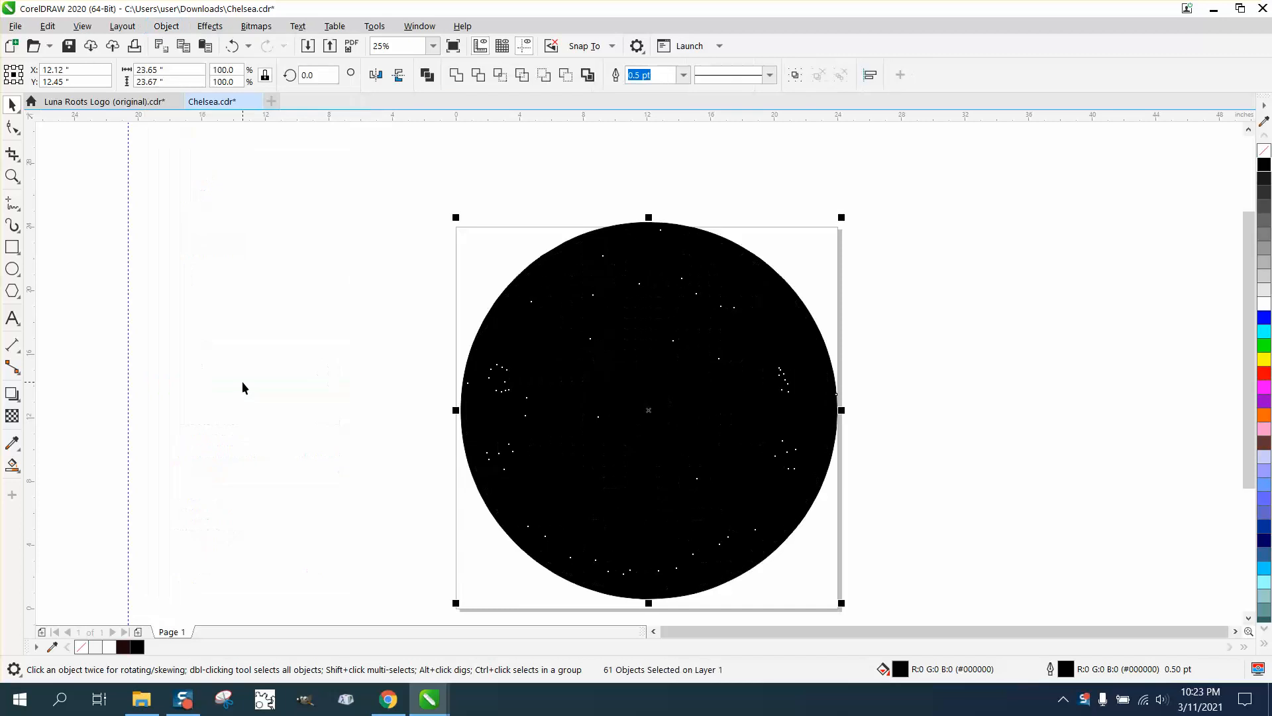
{"action": "mouse_move", "coordinate": [1262, 202]}
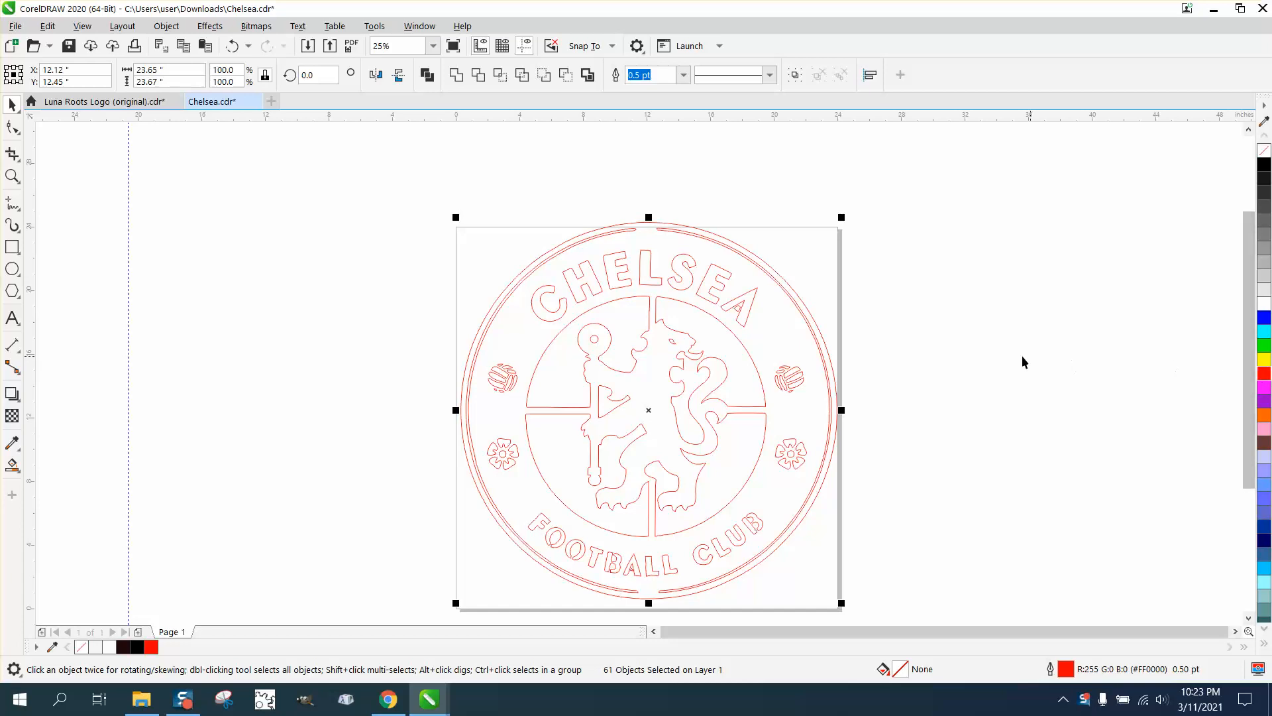
Zoom in on the gap at the top of the crest's rings.
{"action": "left_click", "coordinate": [12, 176]}
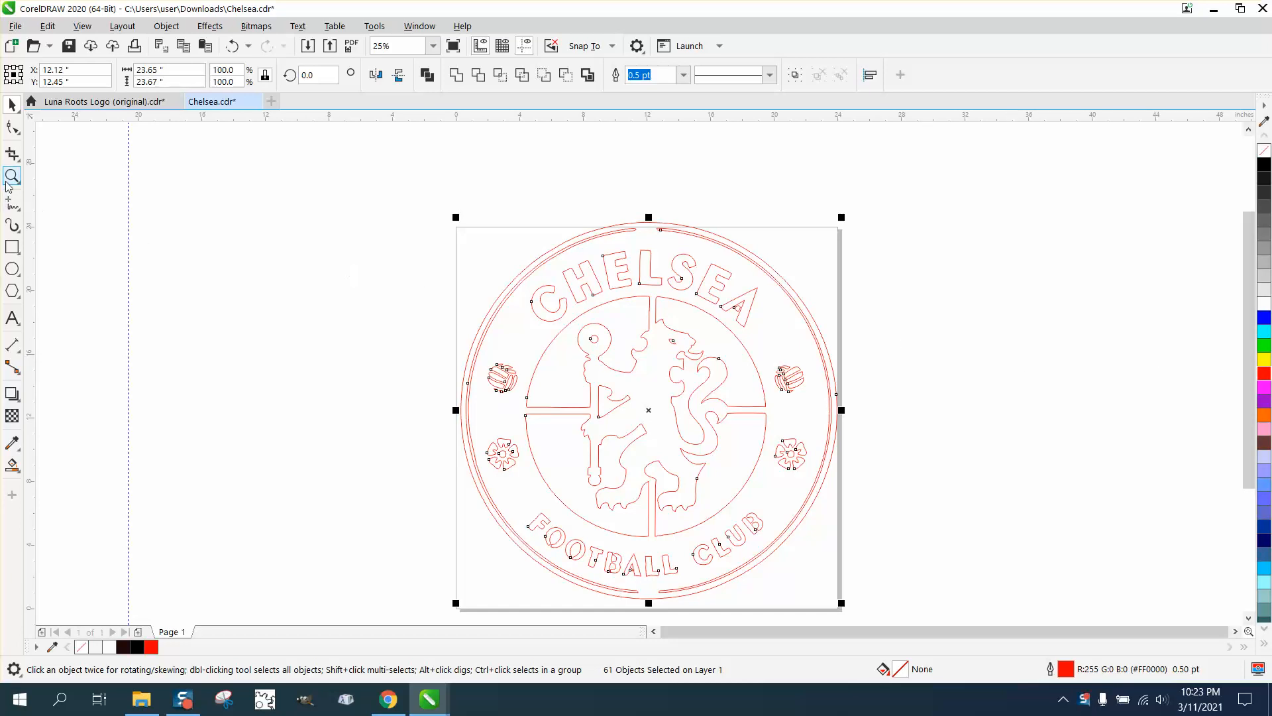
{"action": "left_click", "coordinate": [12, 175]}
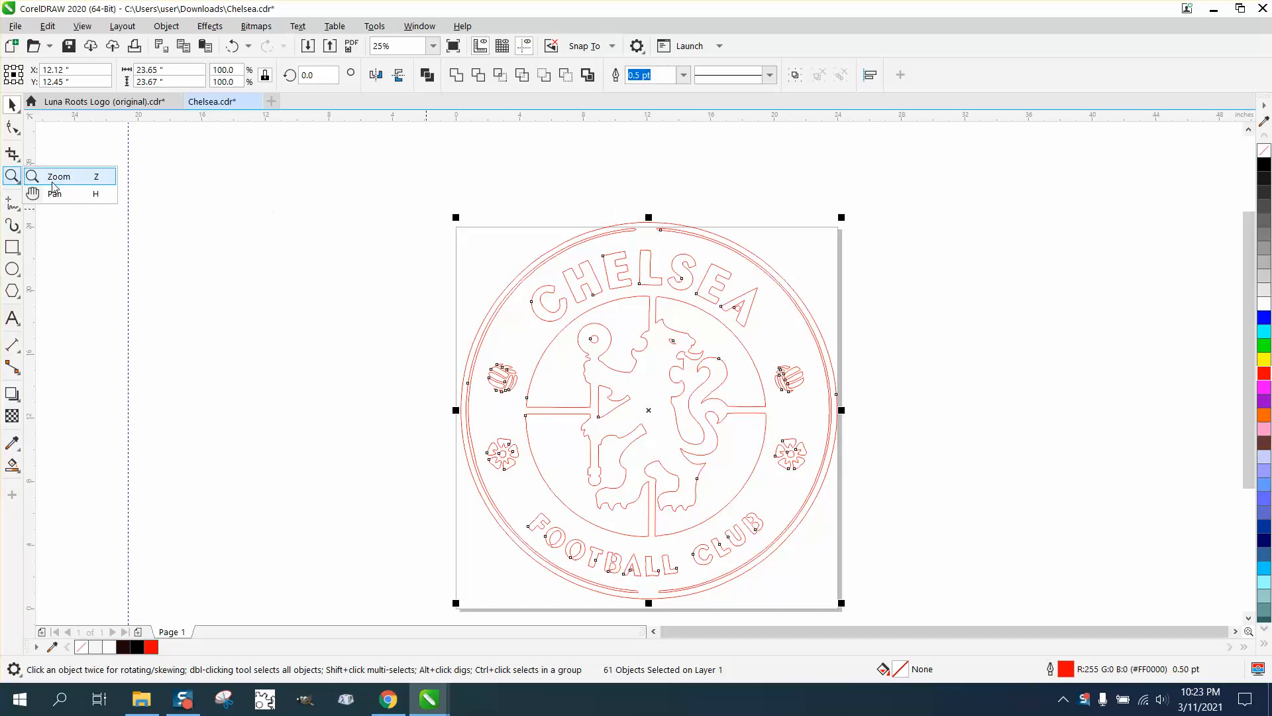
{"action": "left_click", "coordinate": [58, 177]}
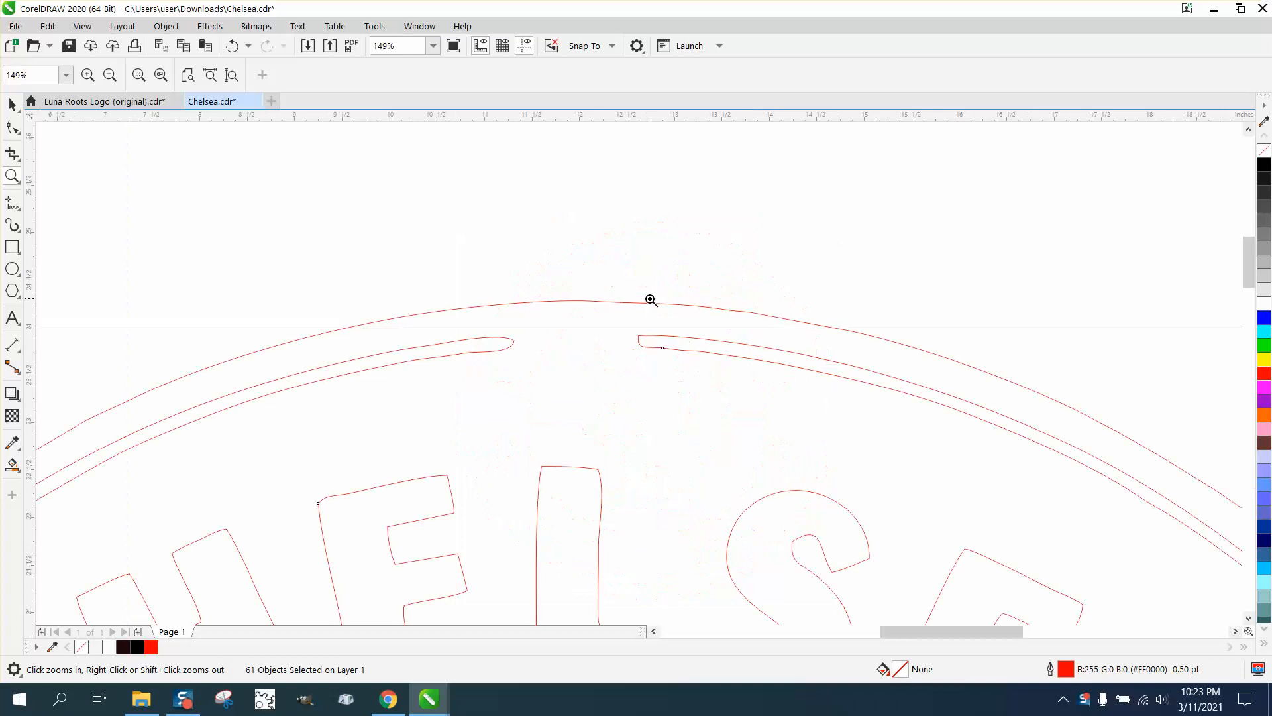
{"action": "left_click", "coordinate": [650, 299]}
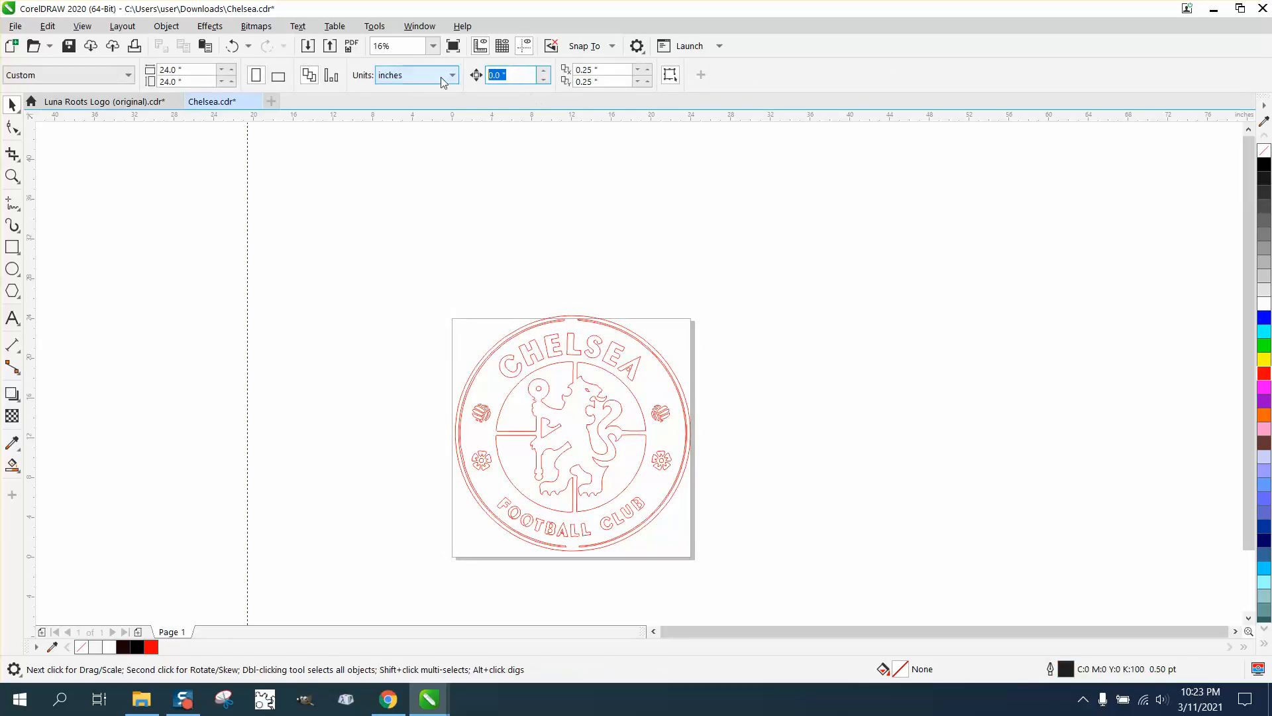
Change the nudge distance and drag the outer ring curve left of the page.
{"action": "type", "text": "2"}
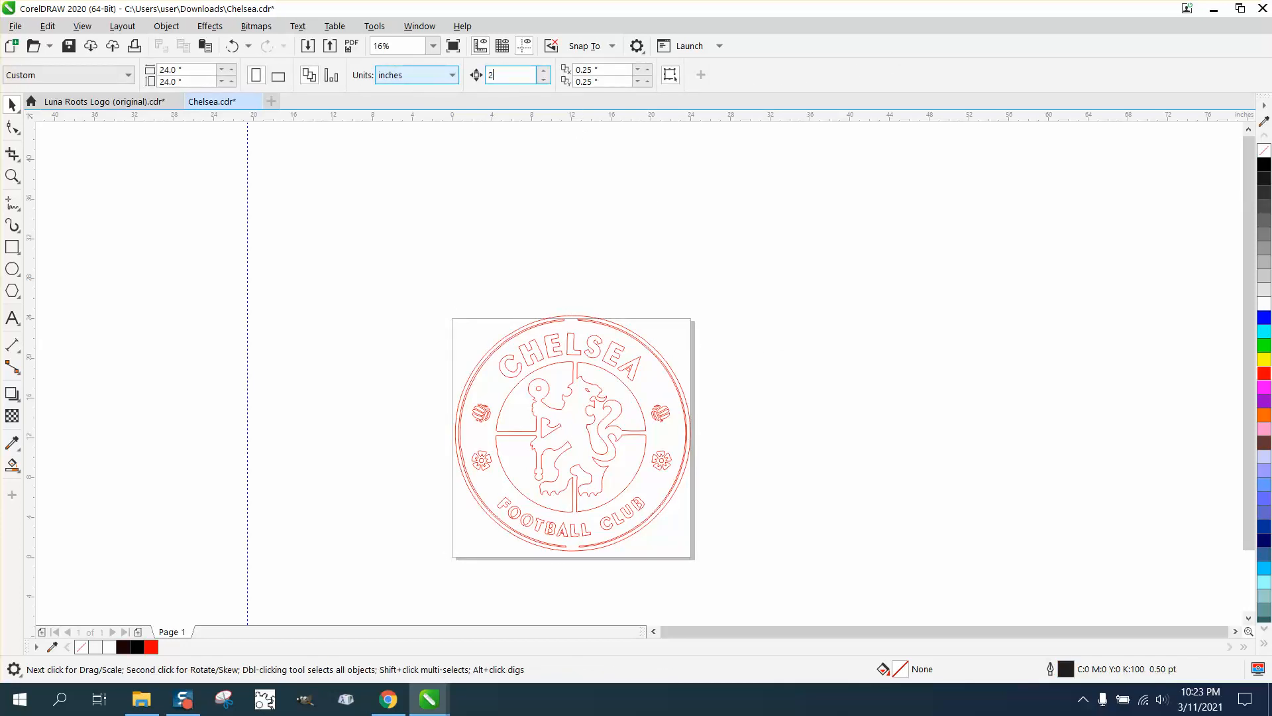
{"action": "type", "text": "5"}
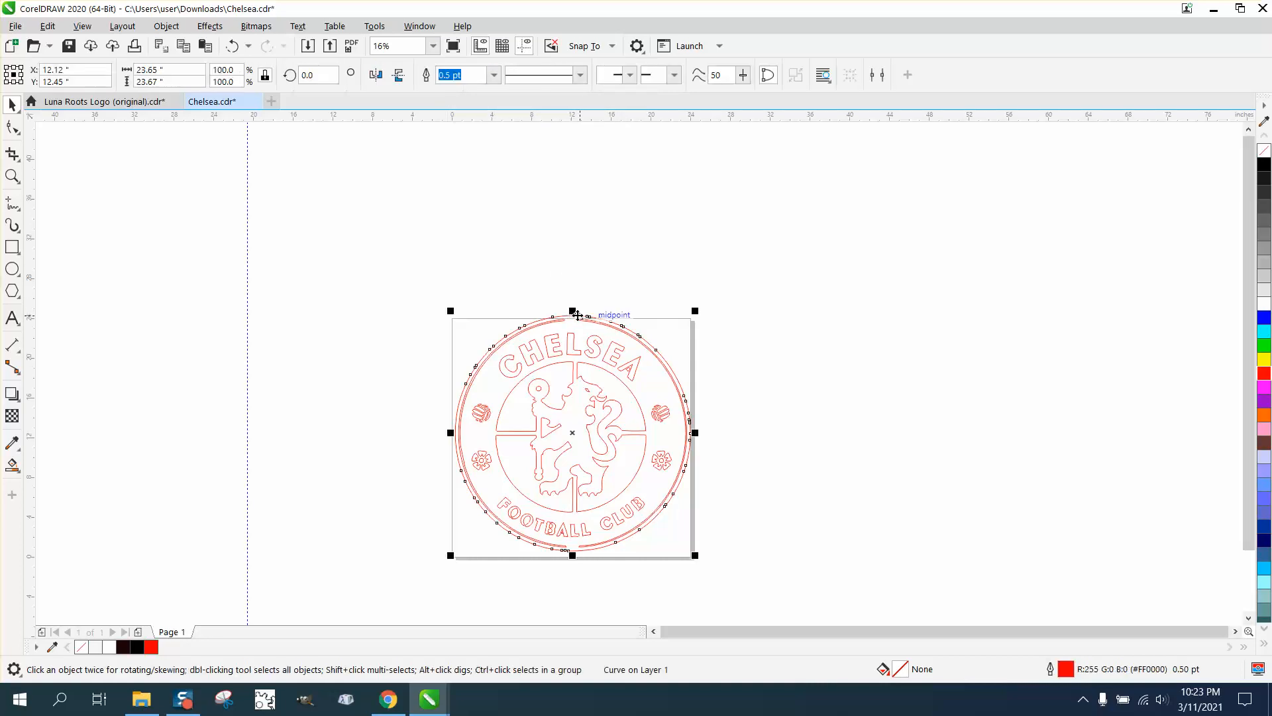
{"action": "left_click_drag", "start_coordinate": [572, 432], "coordinate": [322, 433]}
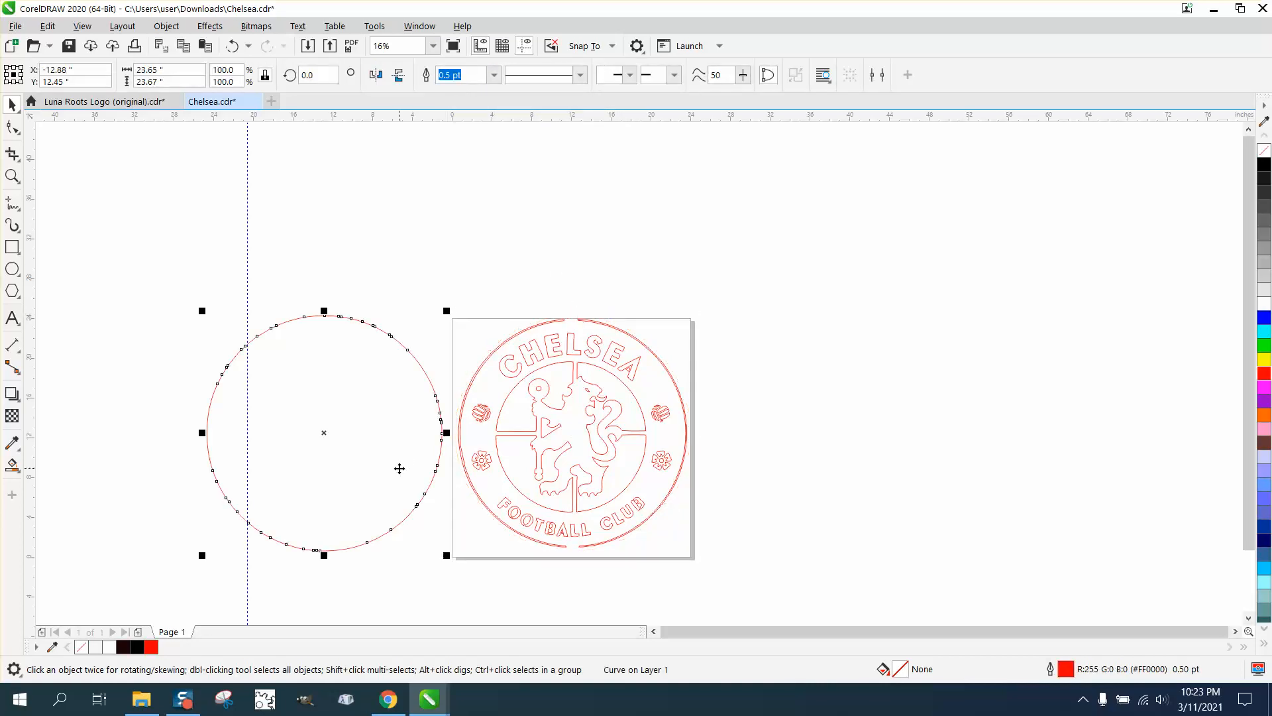
{"action": "mouse_move", "coordinate": [185, 126]}
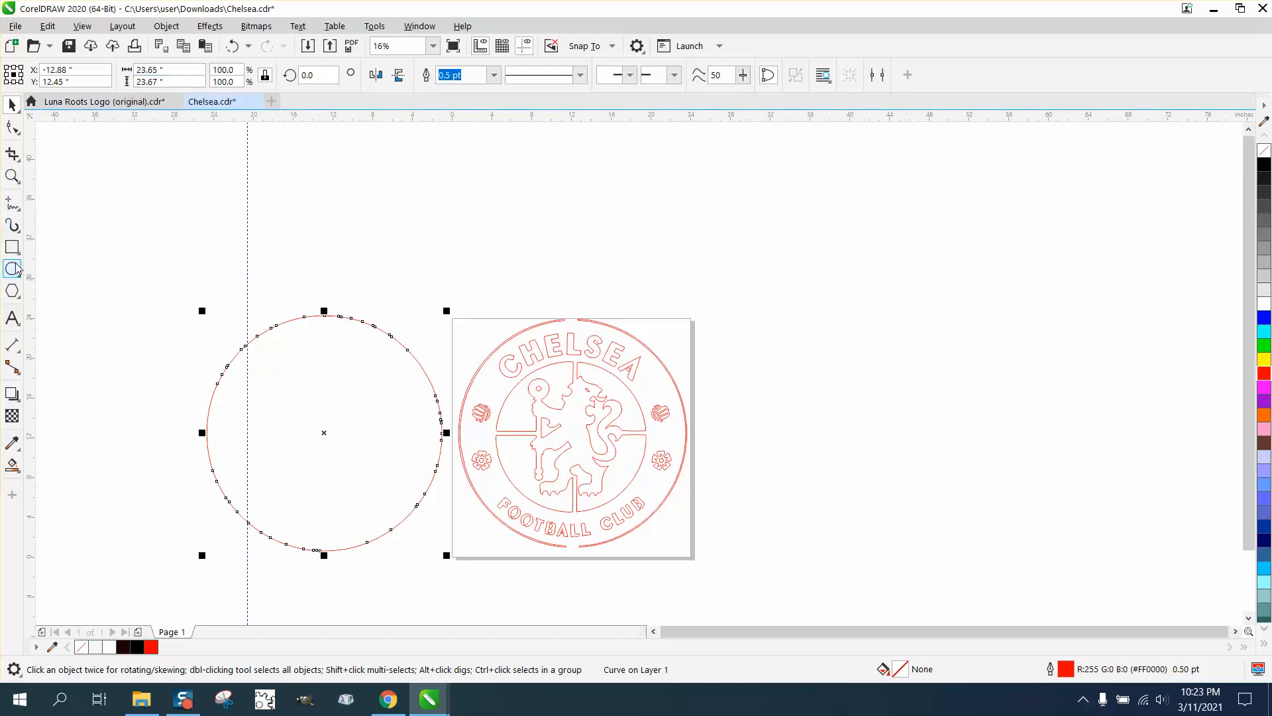
Draw a 23.65-inch circle right of the crest and give it a red outline.
{"action": "left_click", "coordinate": [13, 269]}
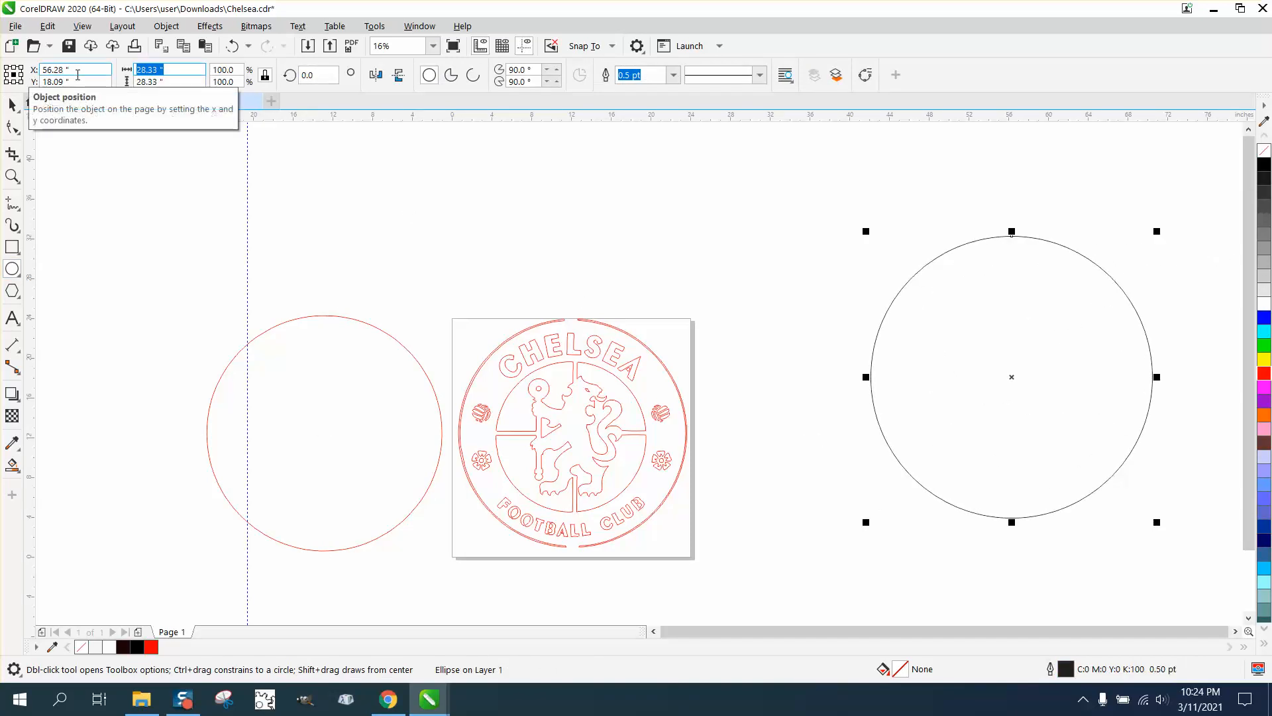
{"action": "type", "text": "23.65"}
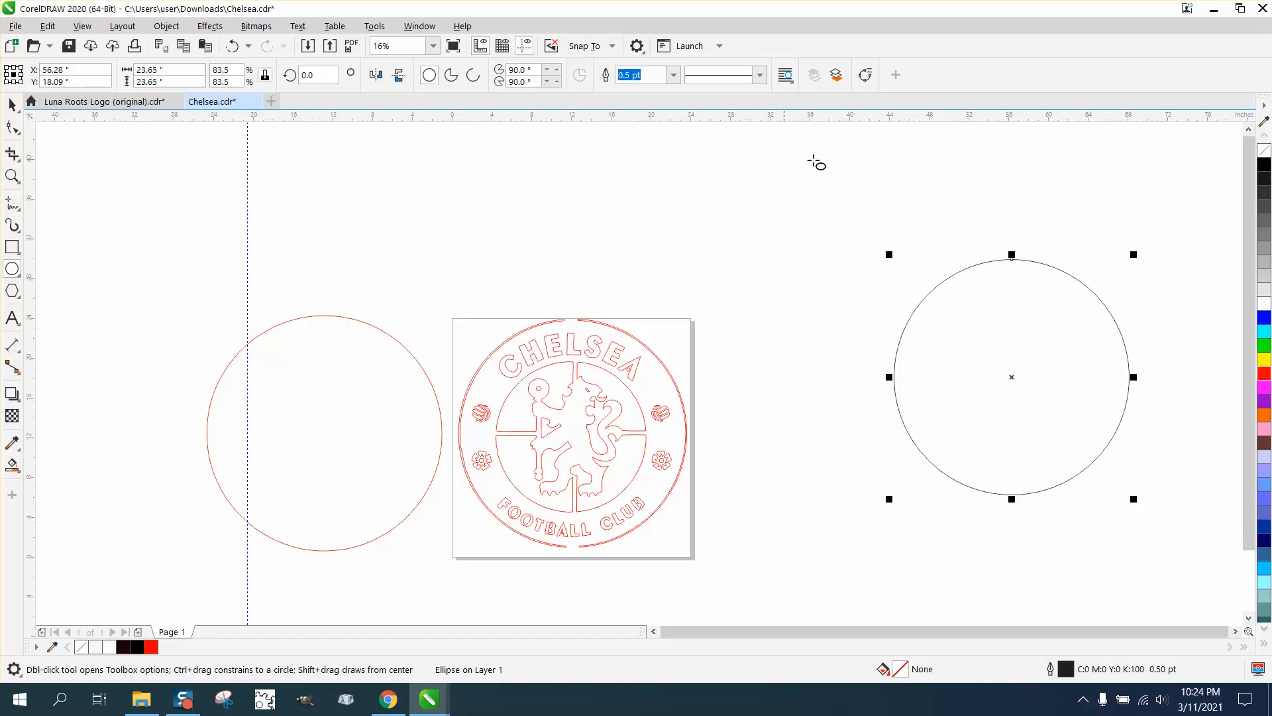
{"action": "left_click", "coordinate": [1262, 372]}
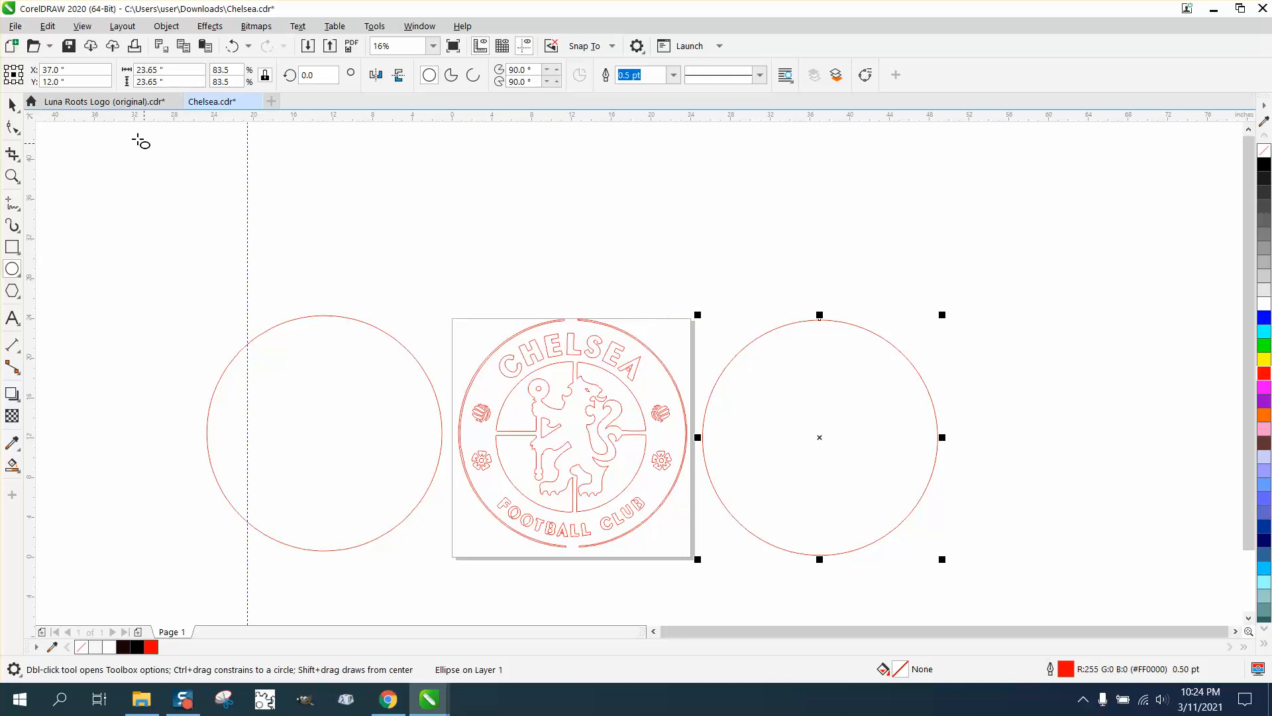
{"action": "mouse_move", "coordinate": [329, 302]}
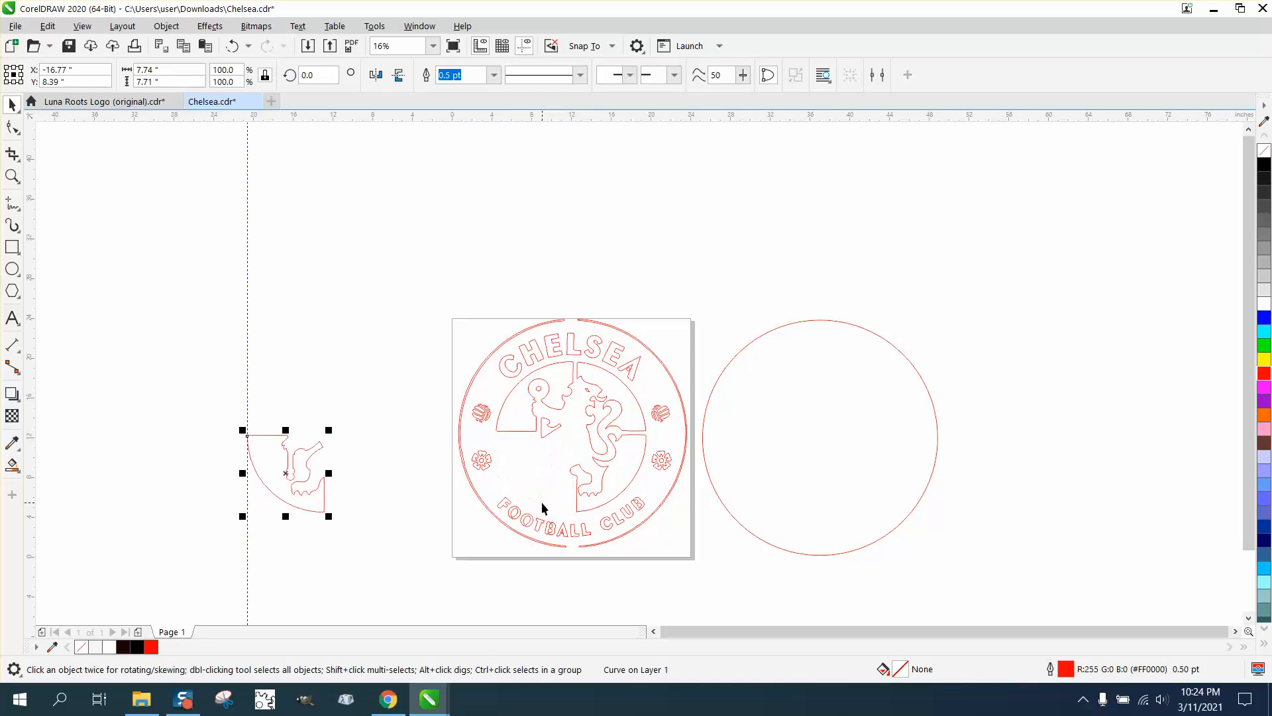
Move the circle onto the set-aside ring and marquee-select both arcs.
{"action": "left_click_drag", "start_coordinate": [286, 472], "coordinate": [532, 473]}
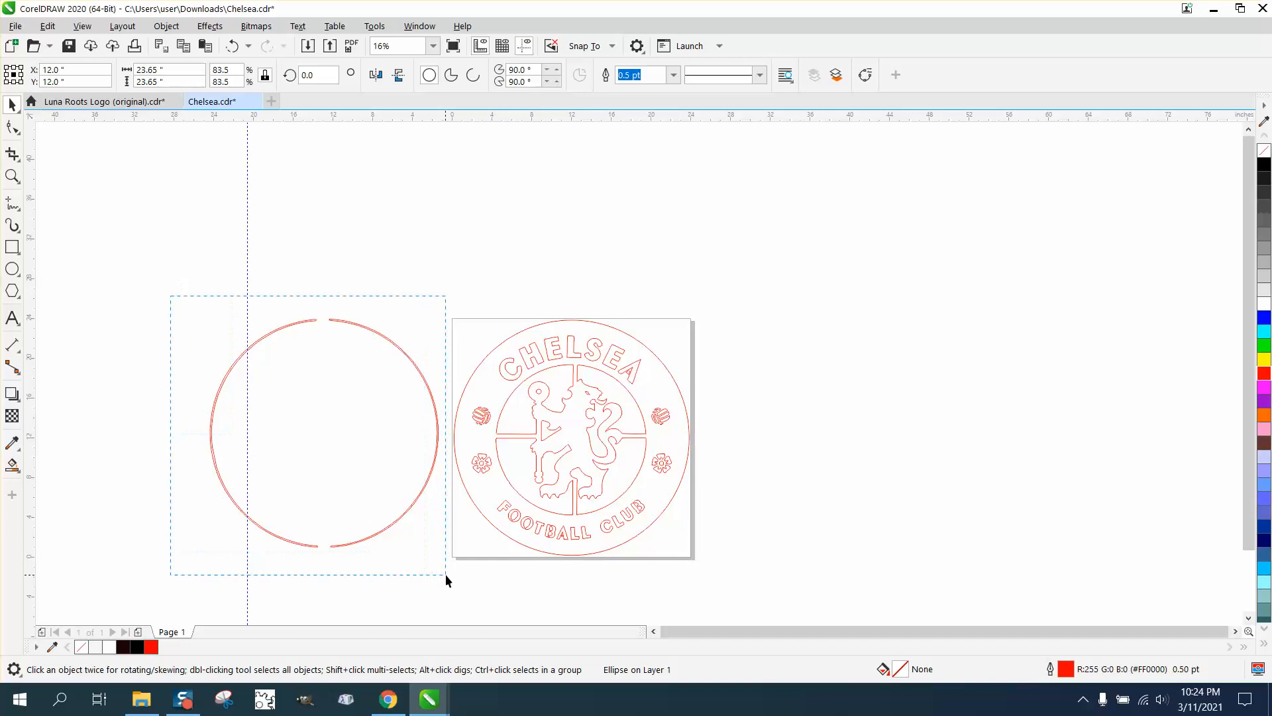
{"action": "left_click_drag", "start_coordinate": [308, 430], "coordinate": [572, 430]}
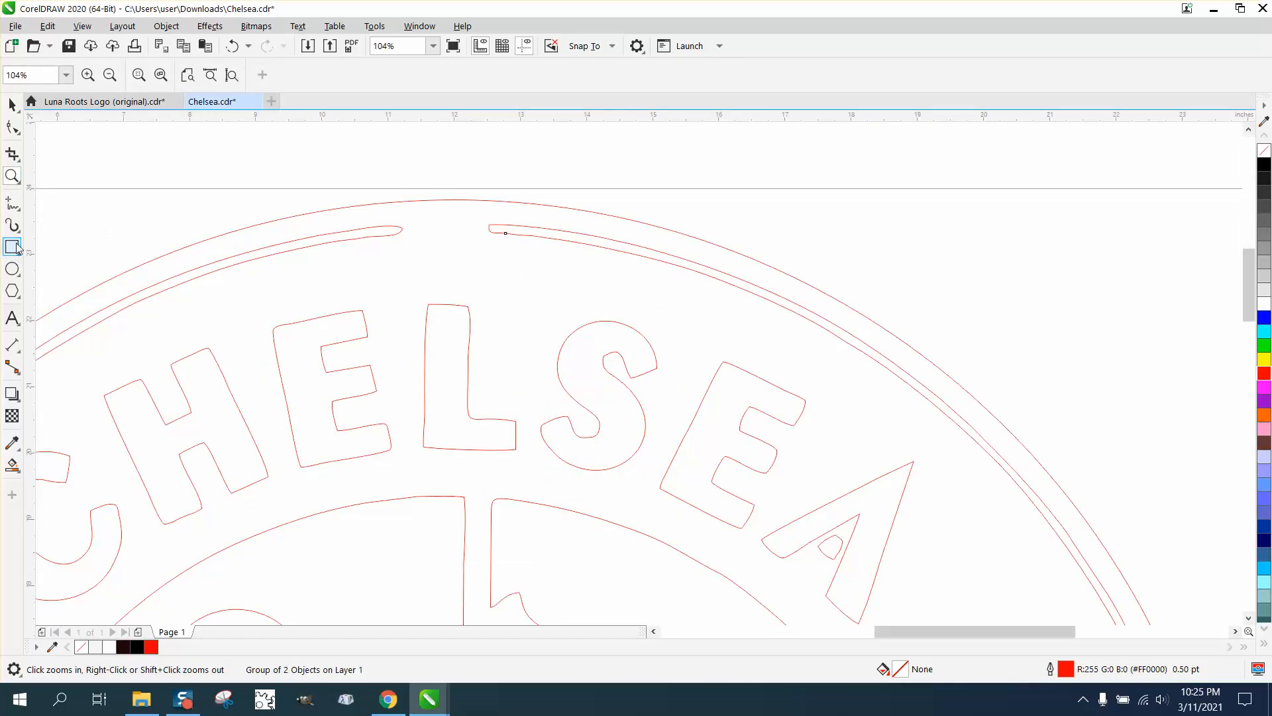
Dimension the top gap between the outer rings, then zoom out to the whole crest.
{"action": "left_click", "coordinate": [12, 346]}
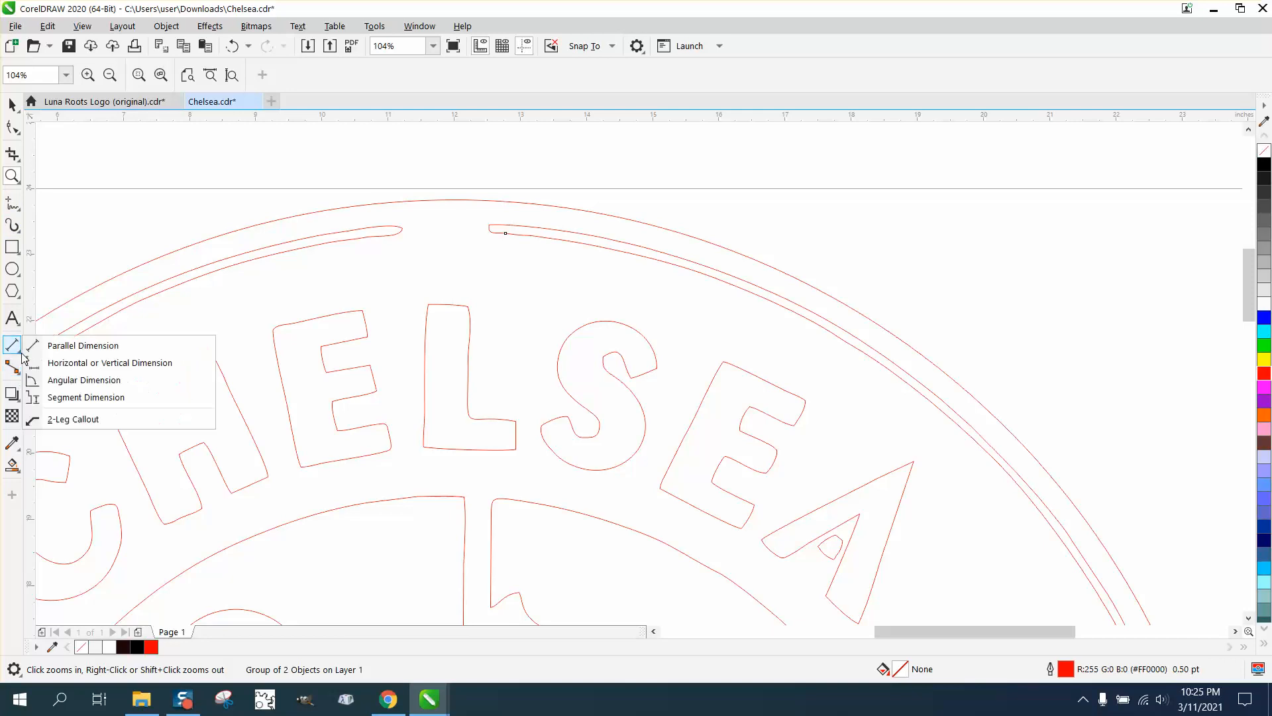
{"action": "left_click", "coordinate": [83, 345]}
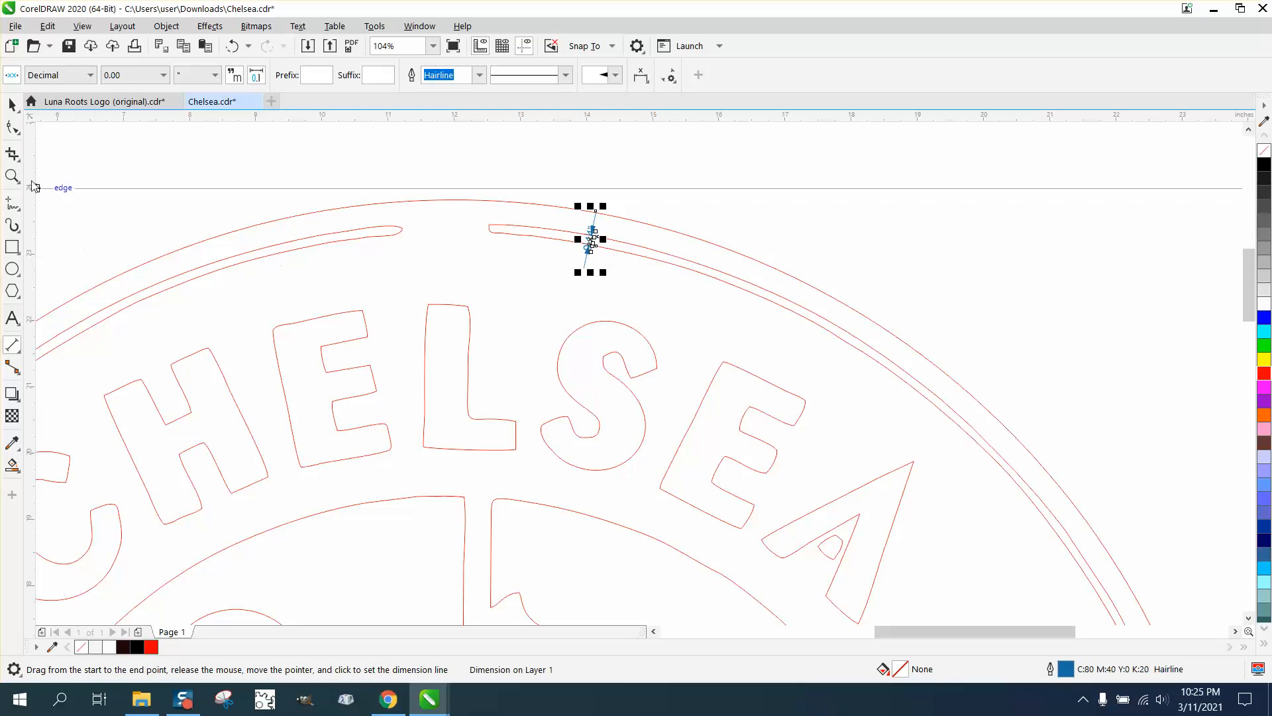
{"action": "left_click", "coordinate": [12, 176]}
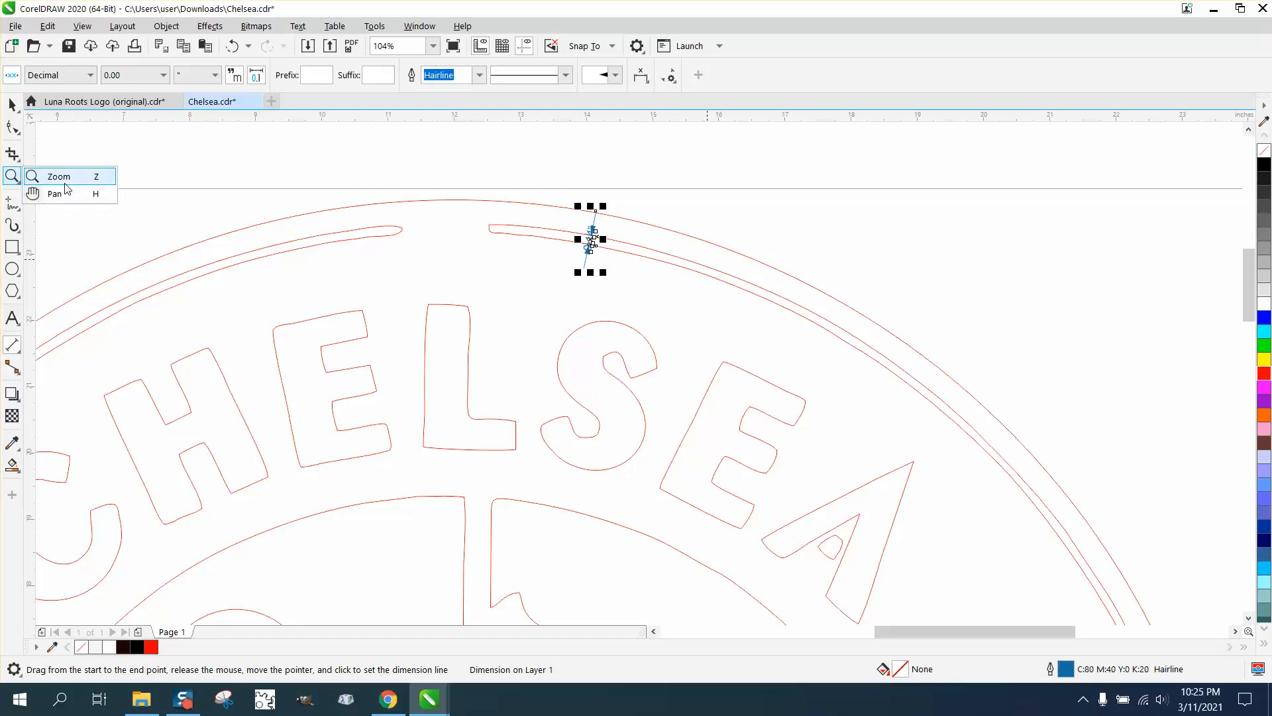
{"action": "left_click", "coordinate": [58, 177]}
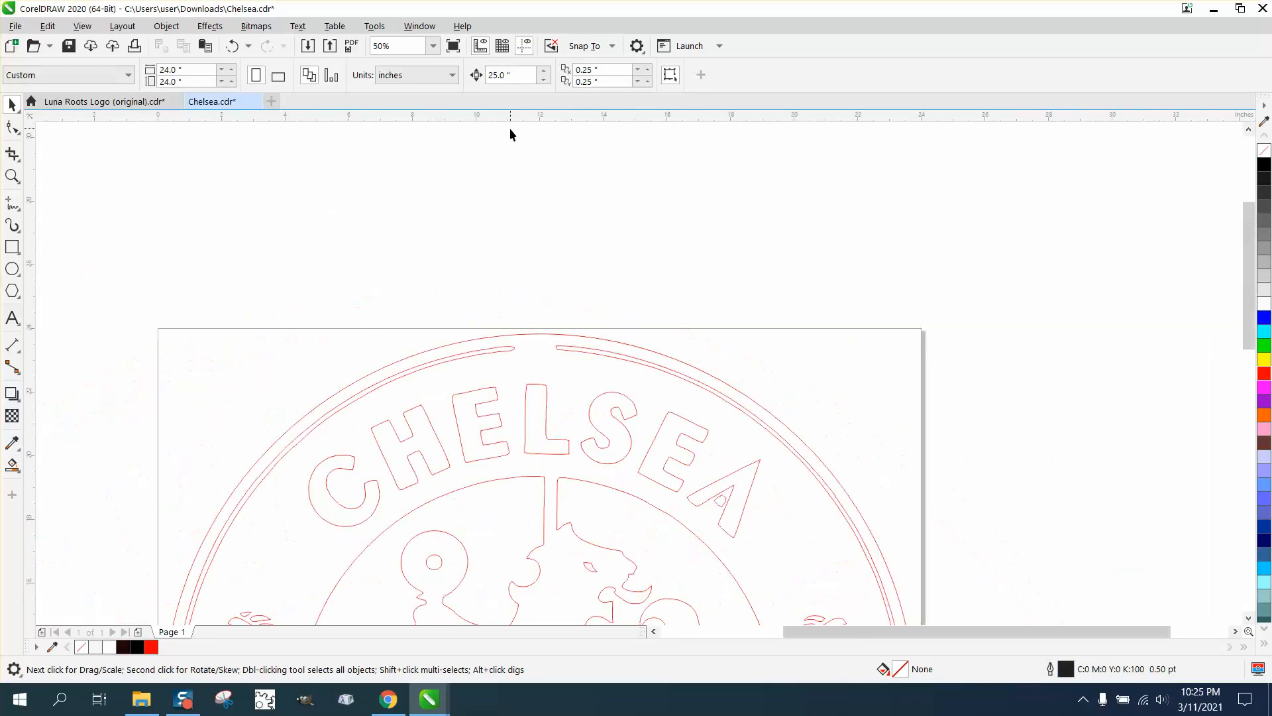
{"action": "left_click", "coordinate": [432, 45]}
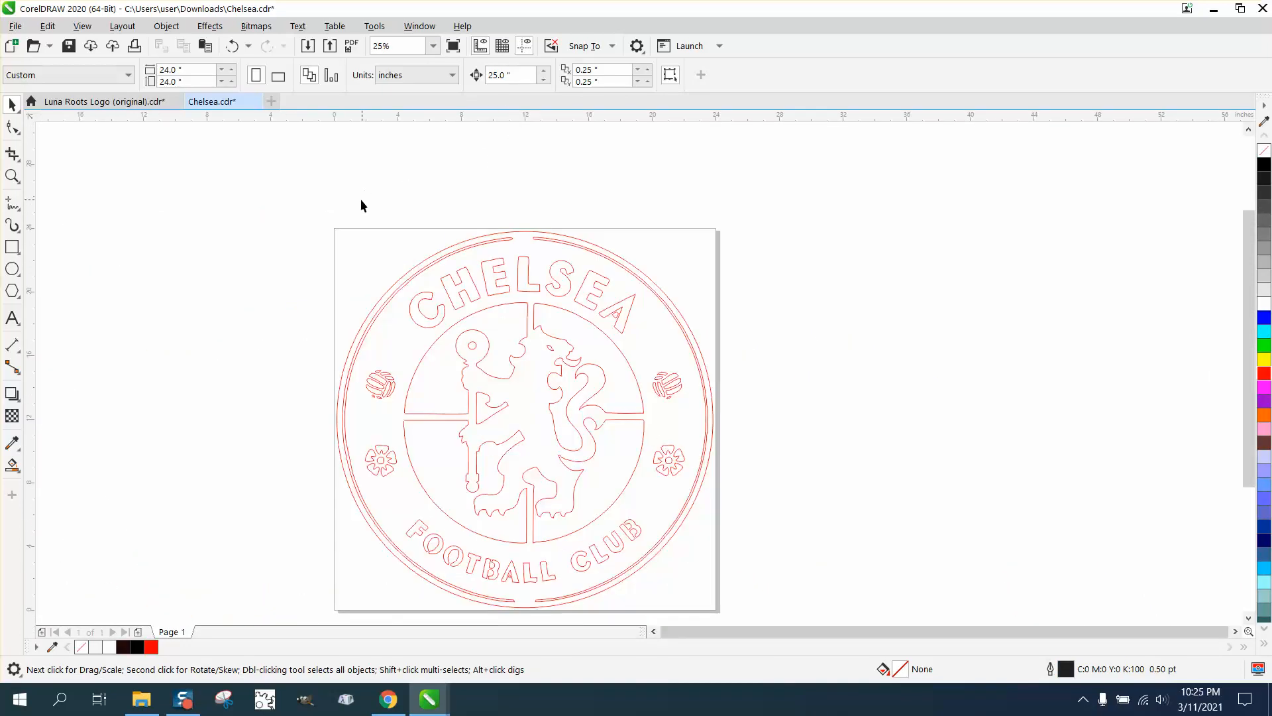
{"action": "mouse_move", "coordinate": [14, 247]}
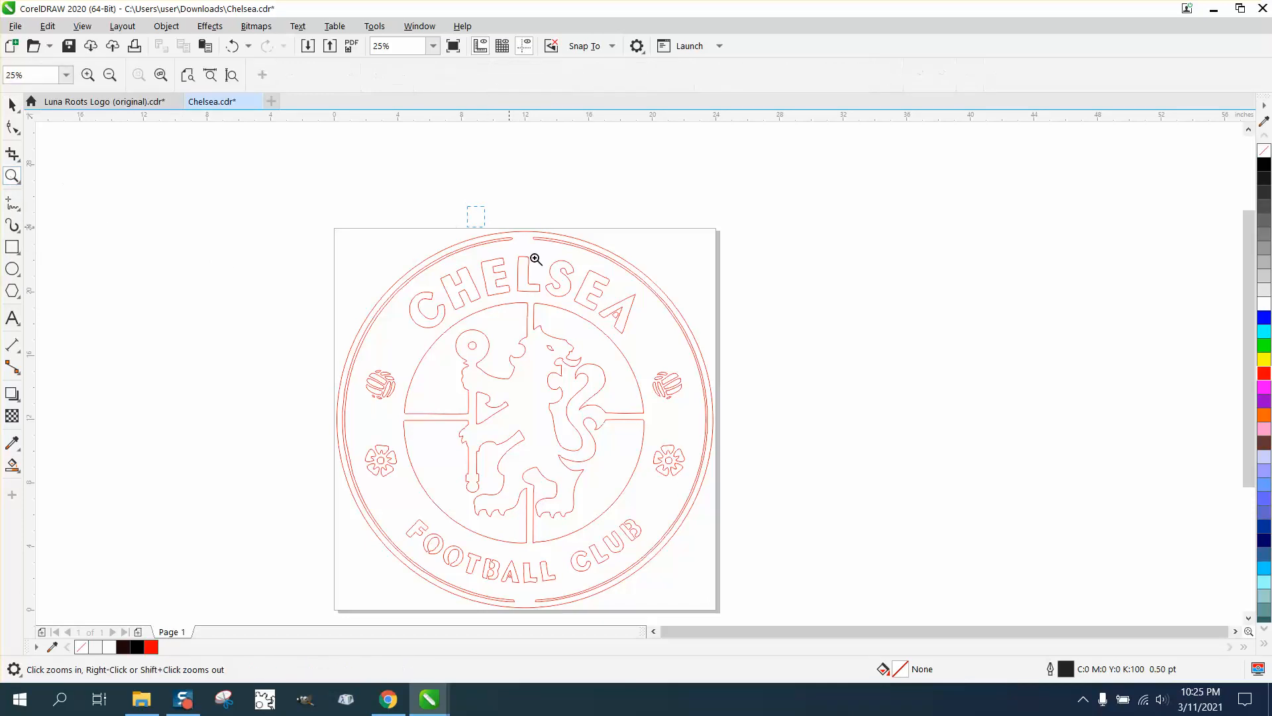
Cover the top and bottom ring gaps with 1.3-inch-wide rectangles.
{"action": "left_click", "coordinate": [535, 259]}
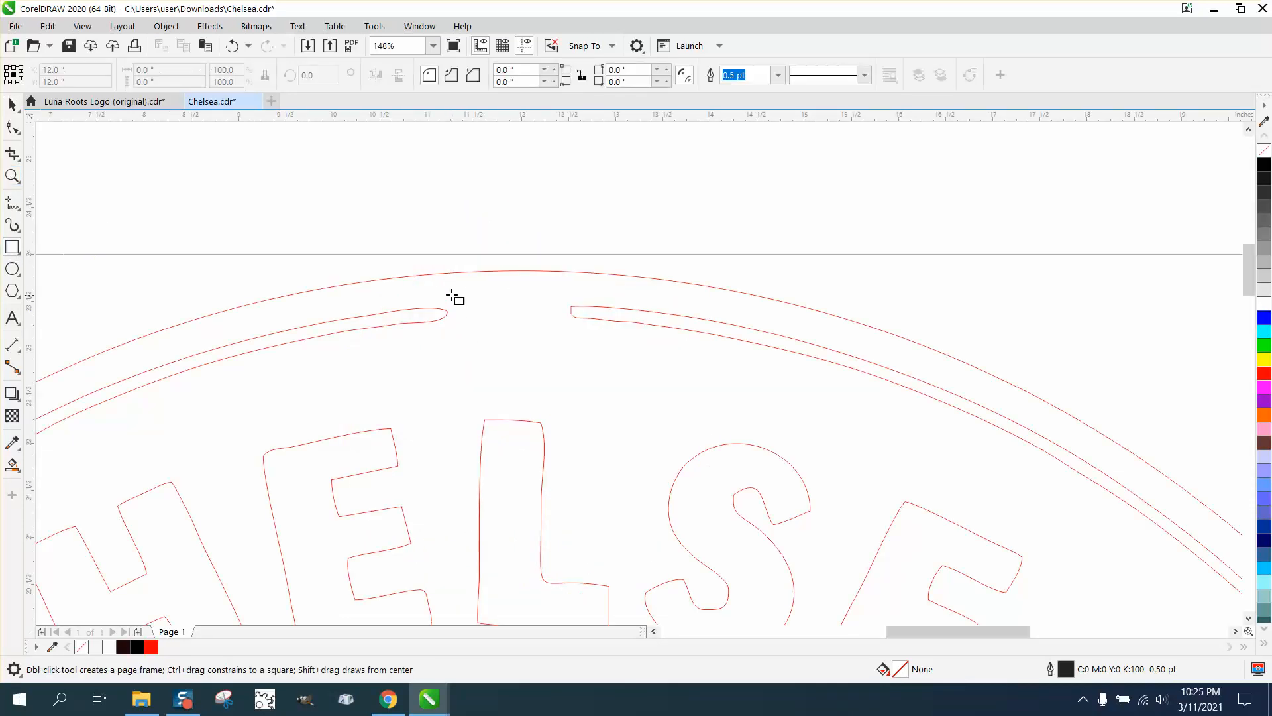
{"action": "left_click_drag", "start_coordinate": [448, 285], "coordinate": [570, 345]}
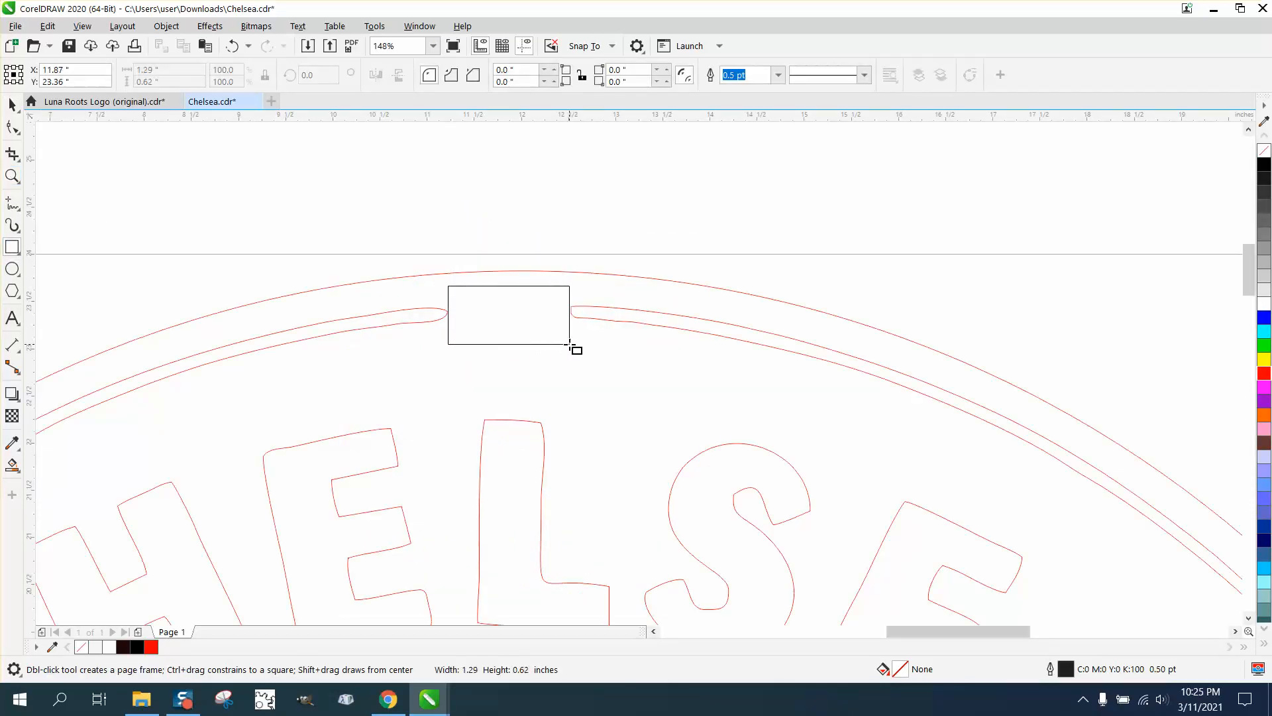
{"action": "left_click", "coordinate": [14, 105]}
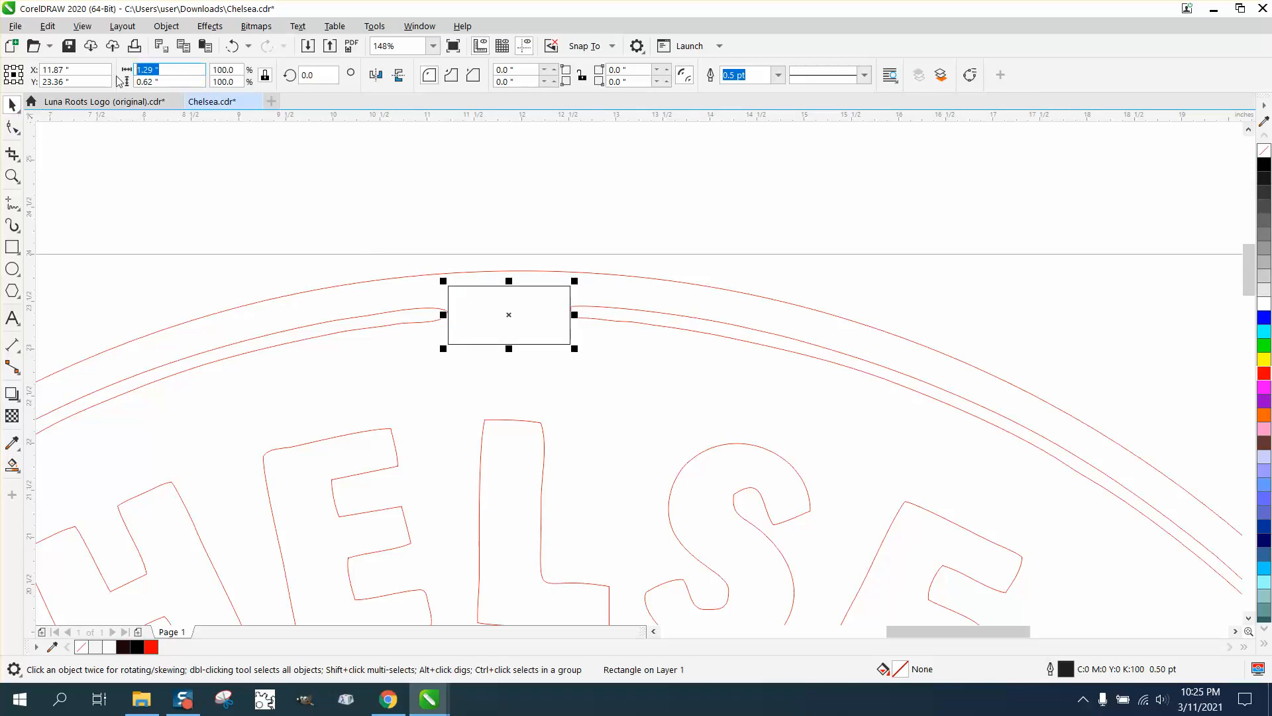
{"action": "type", "text": "1.3"}
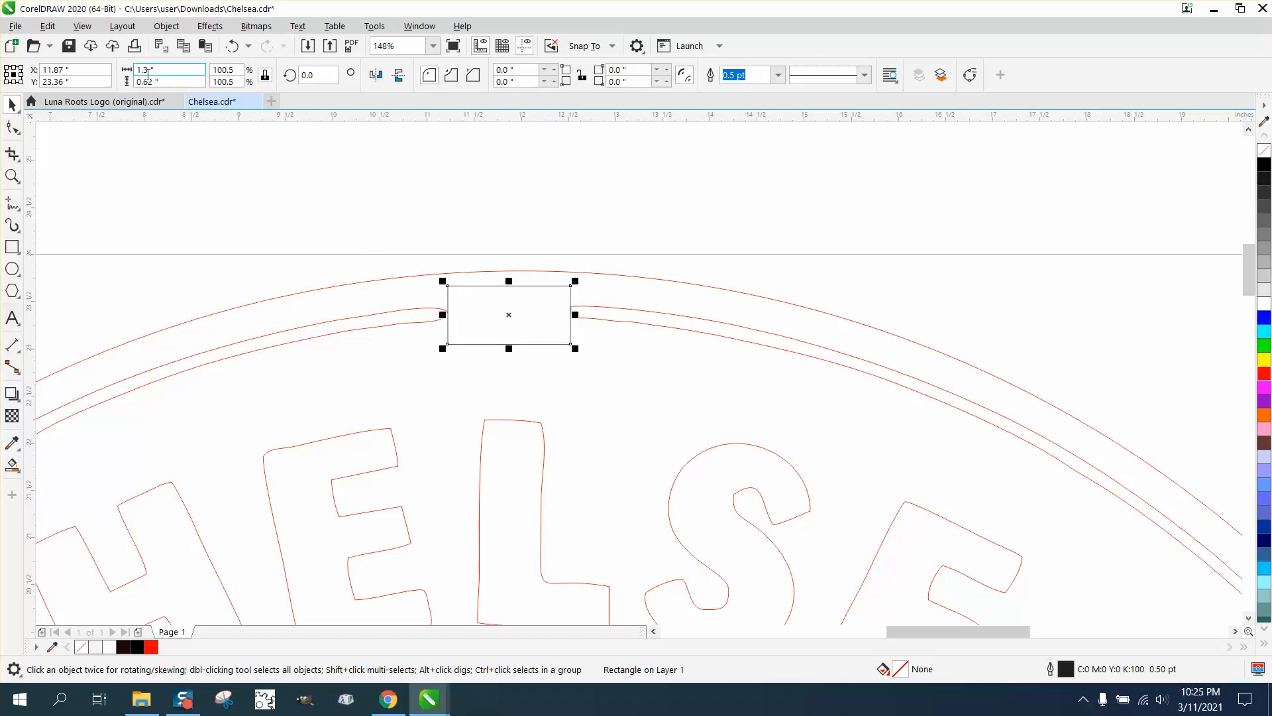
{"action": "left_click", "coordinate": [383, 46]}
{"action": "type", "text": "25"}
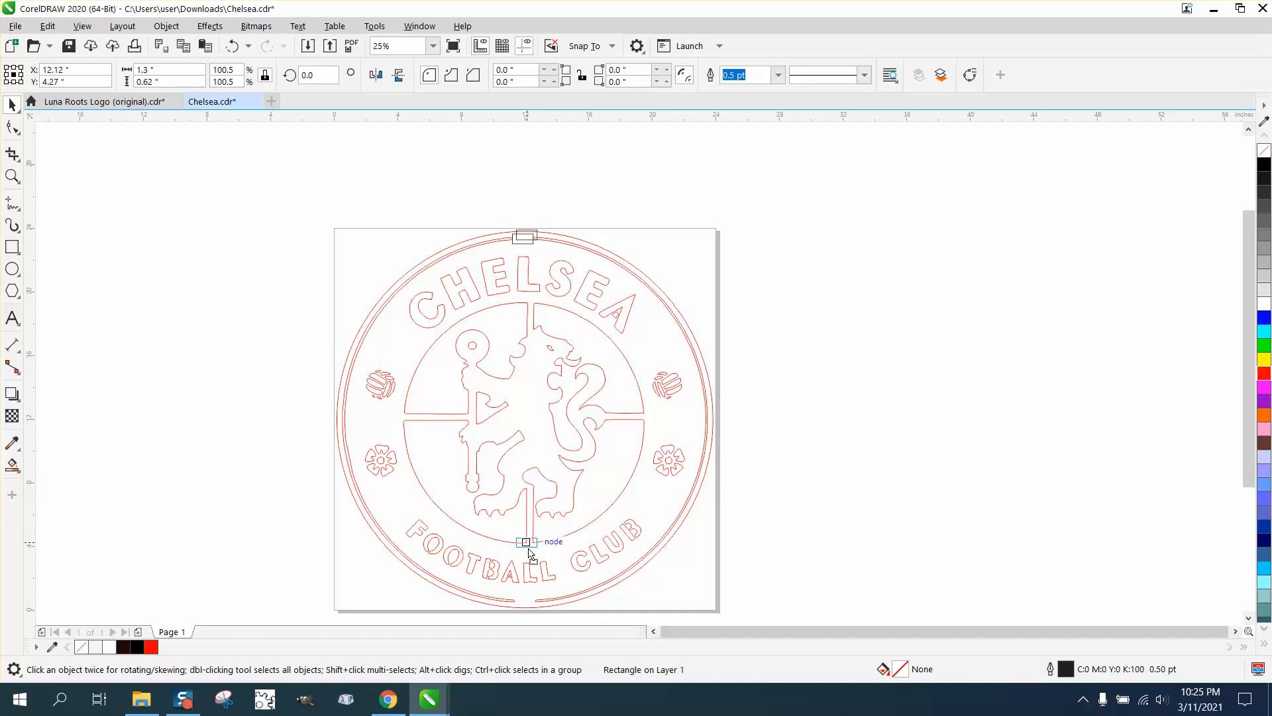
{"action": "left_click_drag", "start_coordinate": [526, 542], "coordinate": [525, 602]}
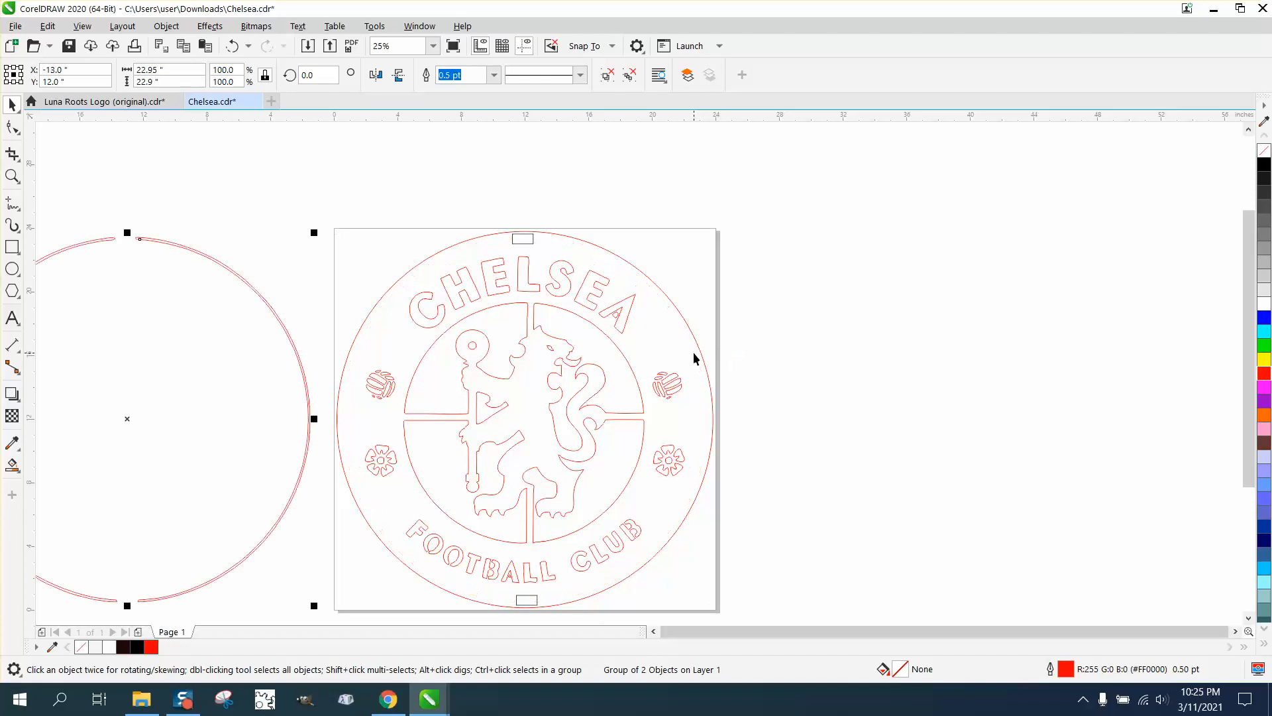
{"action": "mouse_move", "coordinate": [138, 258]}
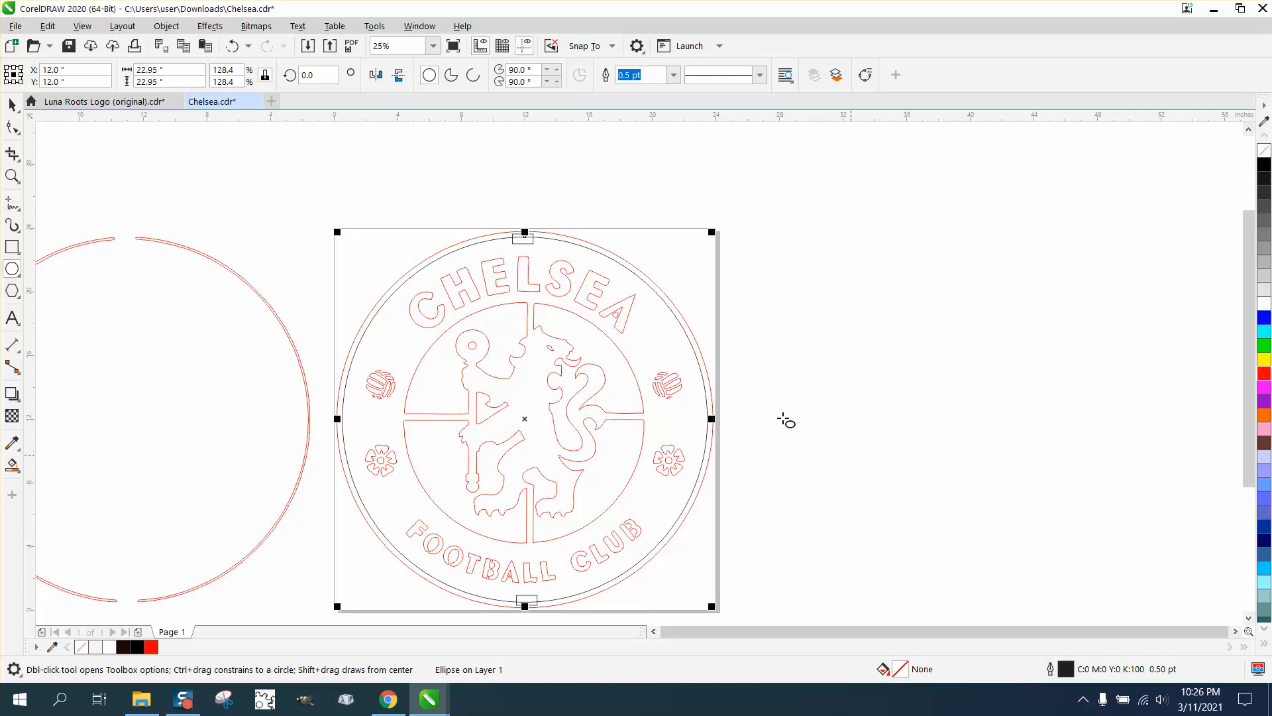
Open outline settings for the roughly 22.9-inch circle centred on the crest.
{"action": "left_click", "coordinate": [162, 69]}
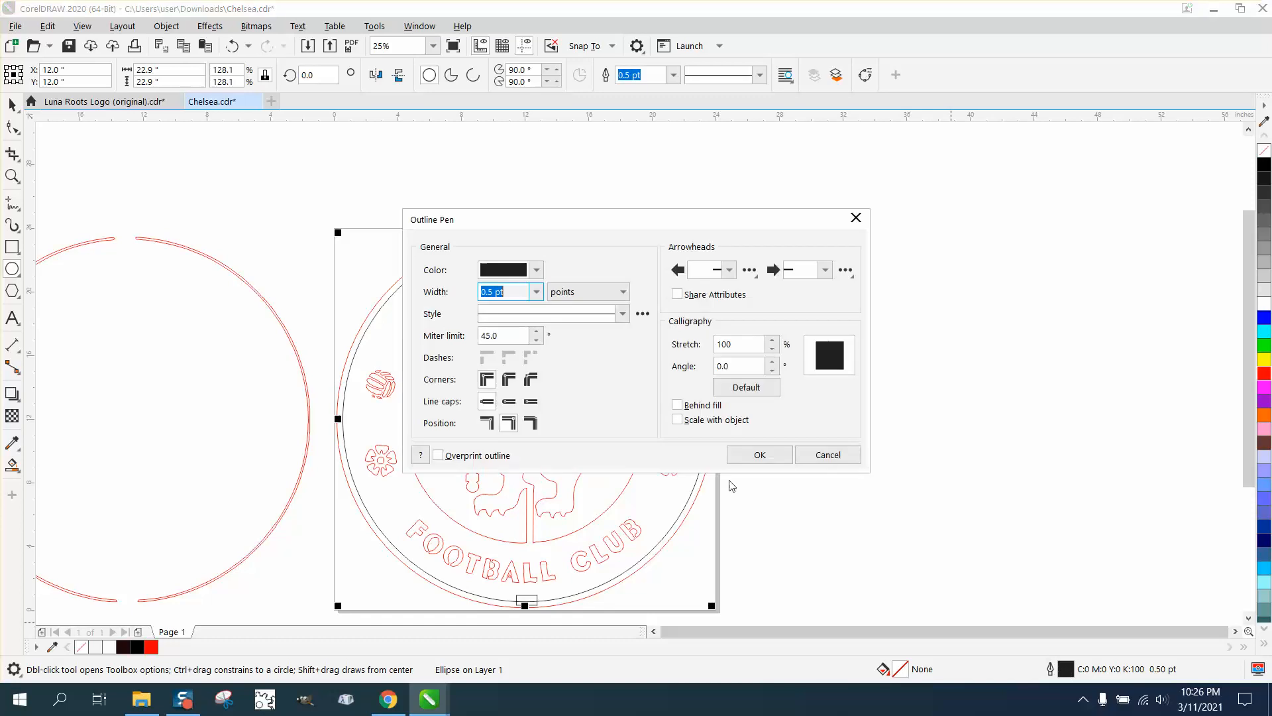
Give the circle a 0.14-inch red outline and convert the outline to an object.
{"action": "left_click", "coordinate": [534, 291]}
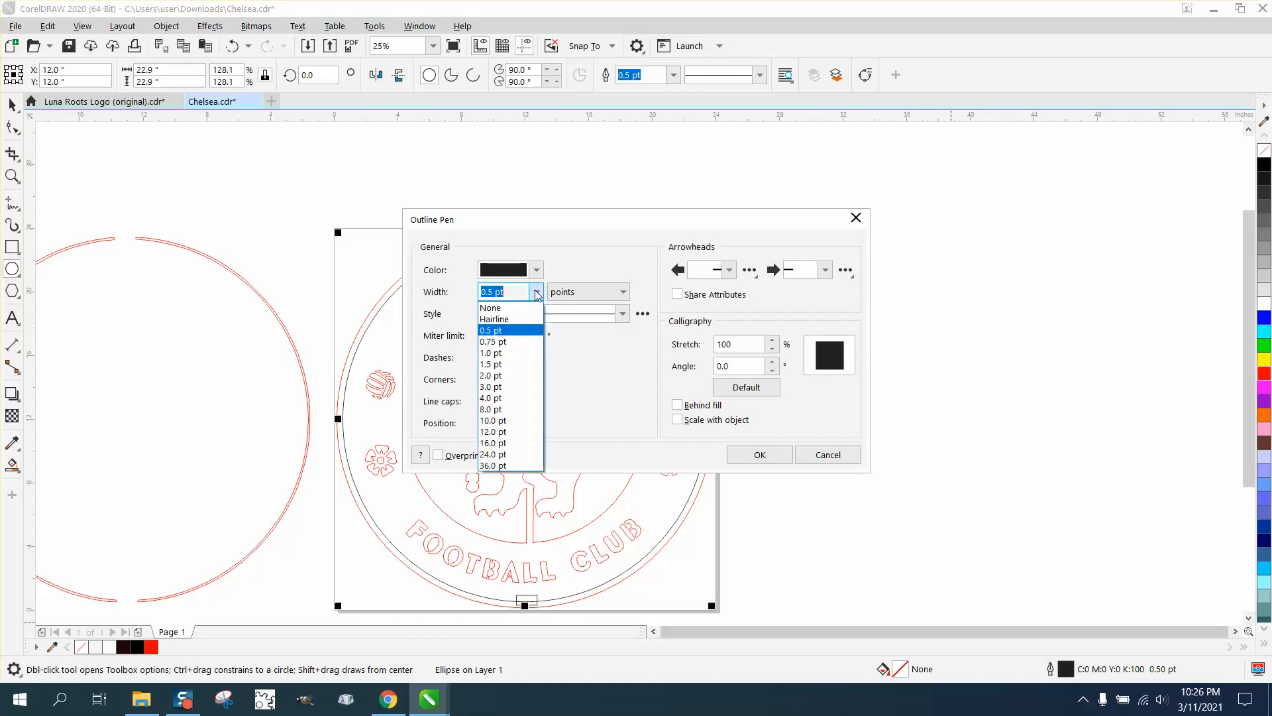
{"action": "left_click", "coordinate": [622, 292]}
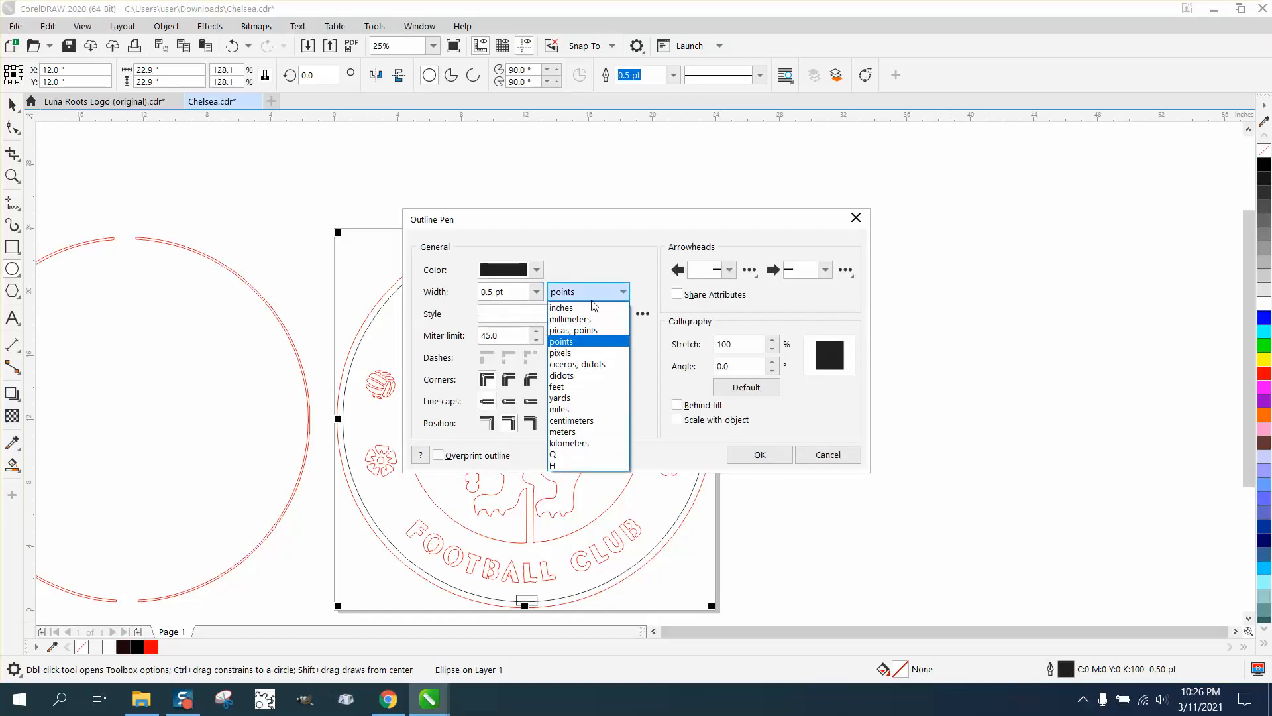
{"action": "left_click", "coordinate": [561, 307]}
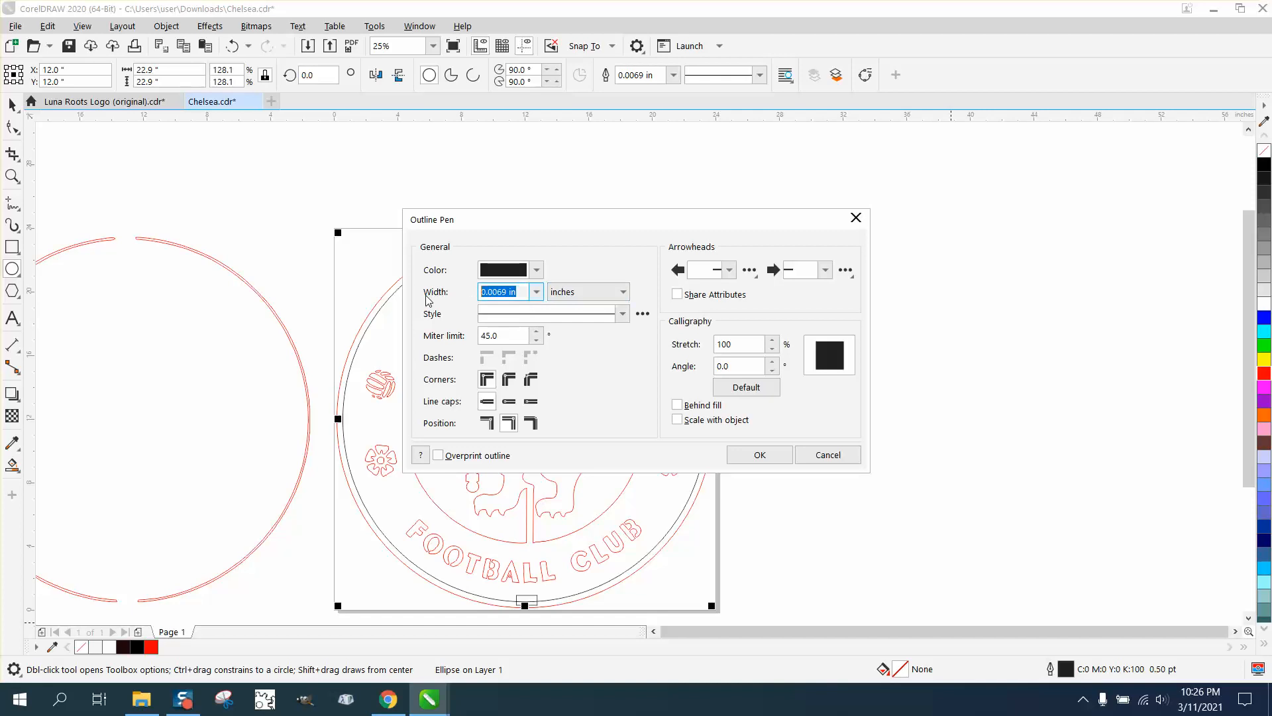
{"action": "left_click", "coordinate": [758, 455]}
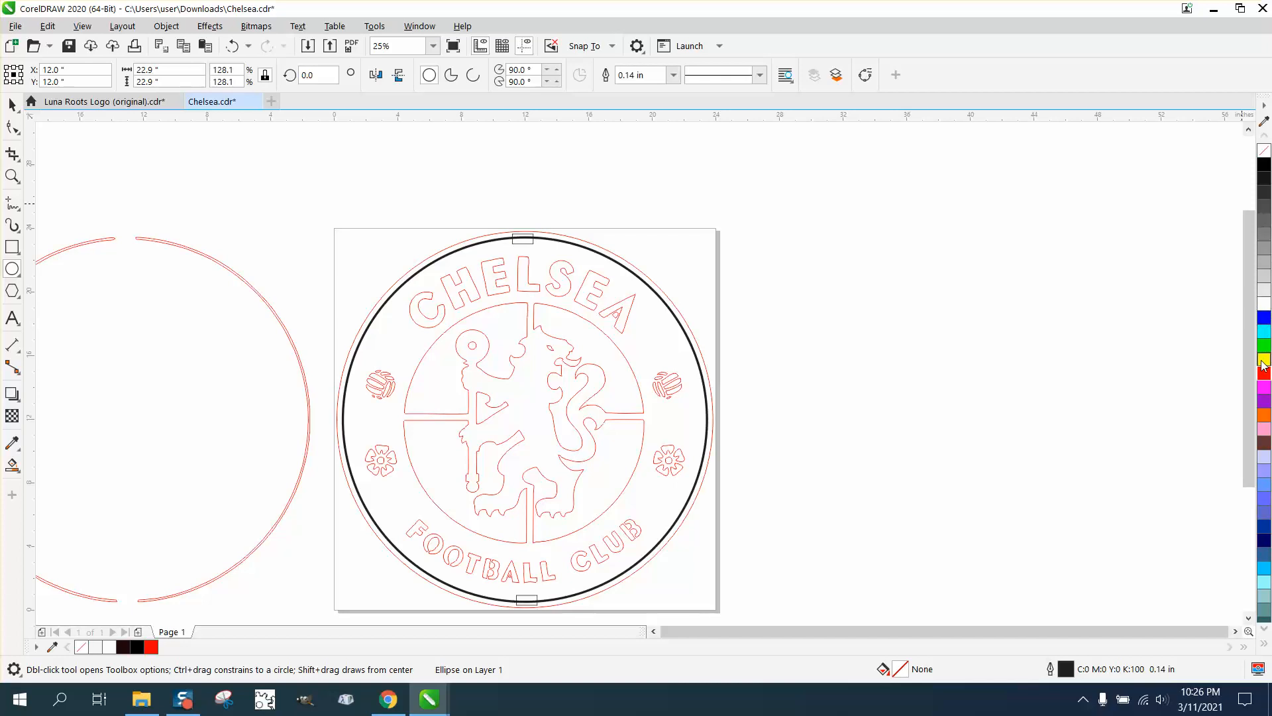
{"action": "mouse_move", "coordinate": [1264, 376]}
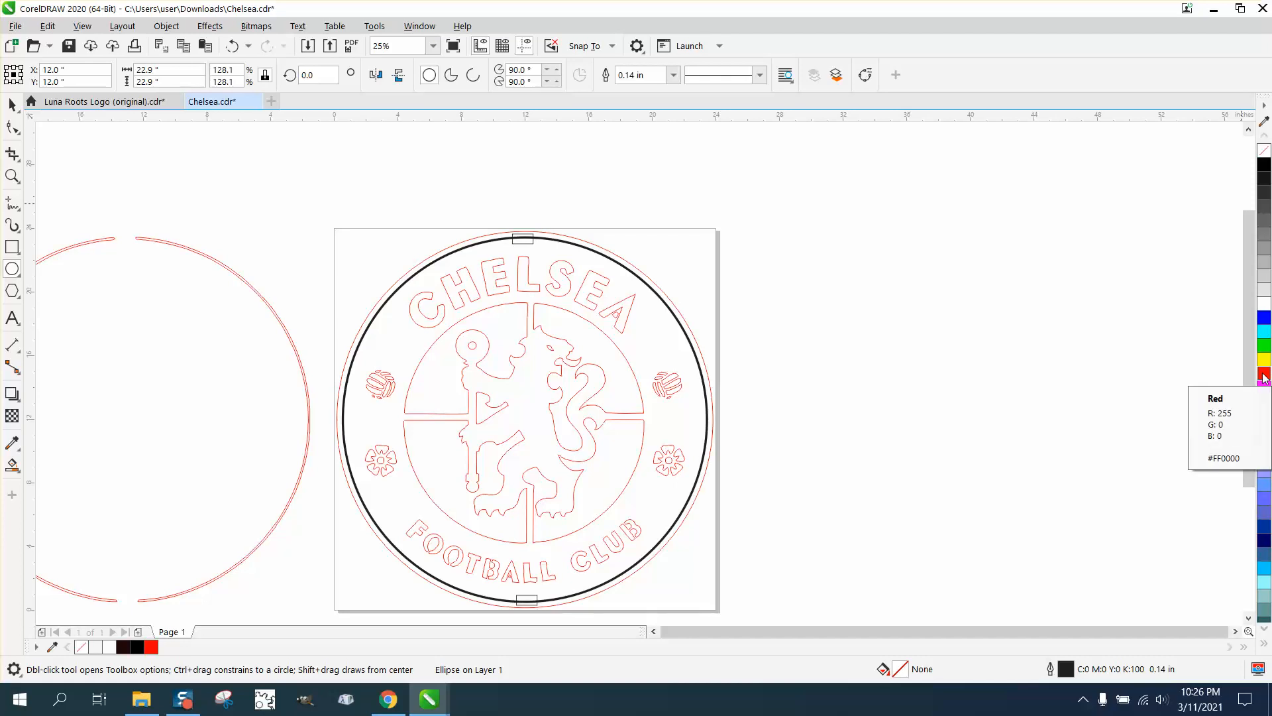
{"action": "left_click", "coordinate": [1264, 373]}
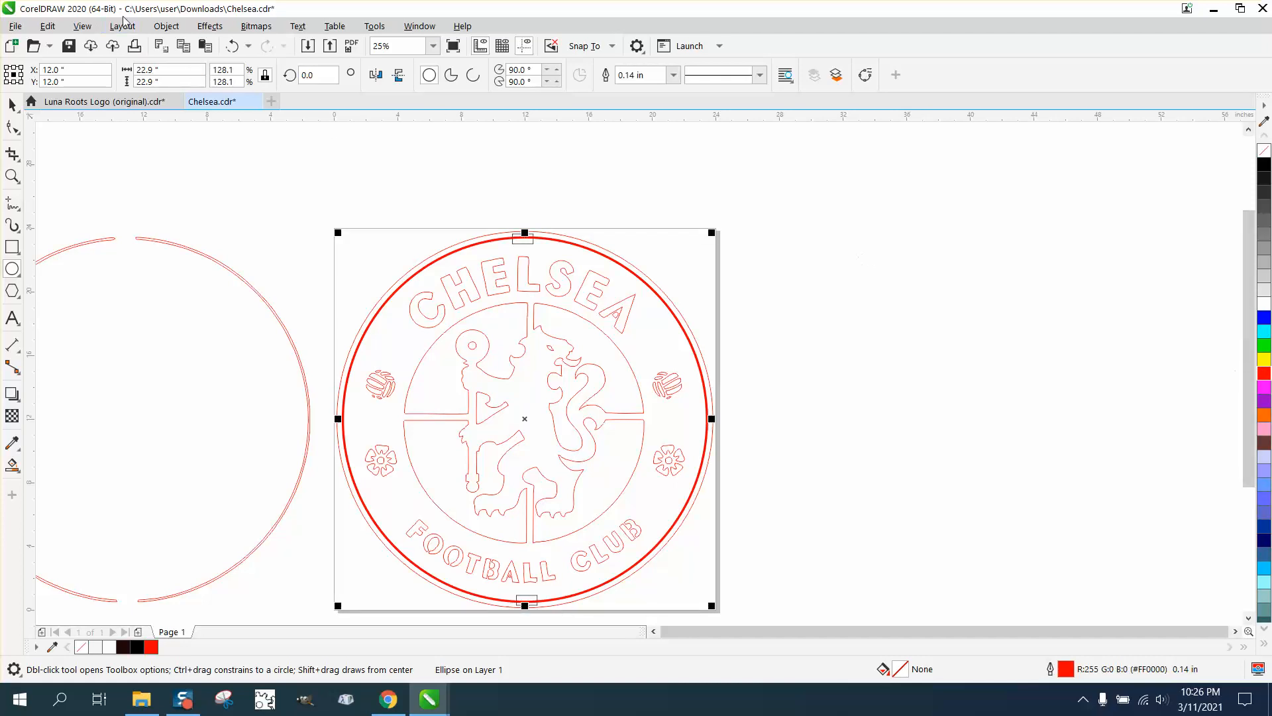
{"action": "left_click", "coordinate": [166, 25]}
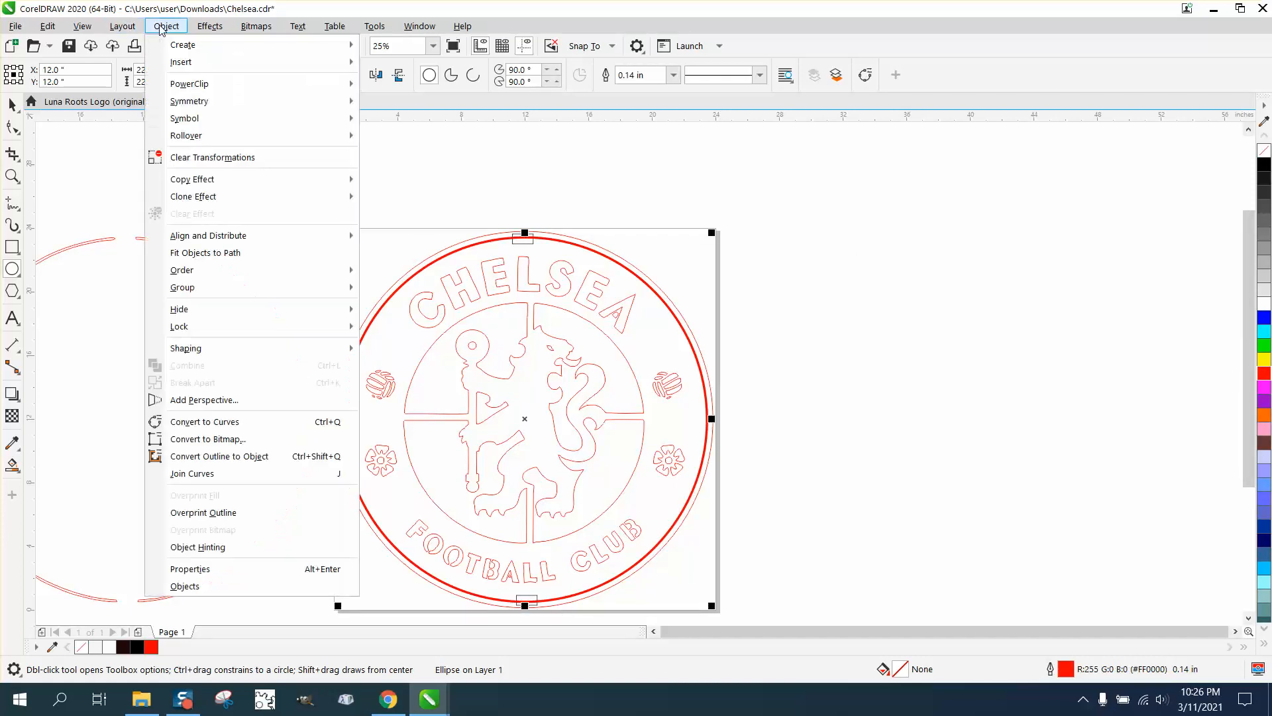
{"action": "mouse_move", "coordinate": [238, 421]}
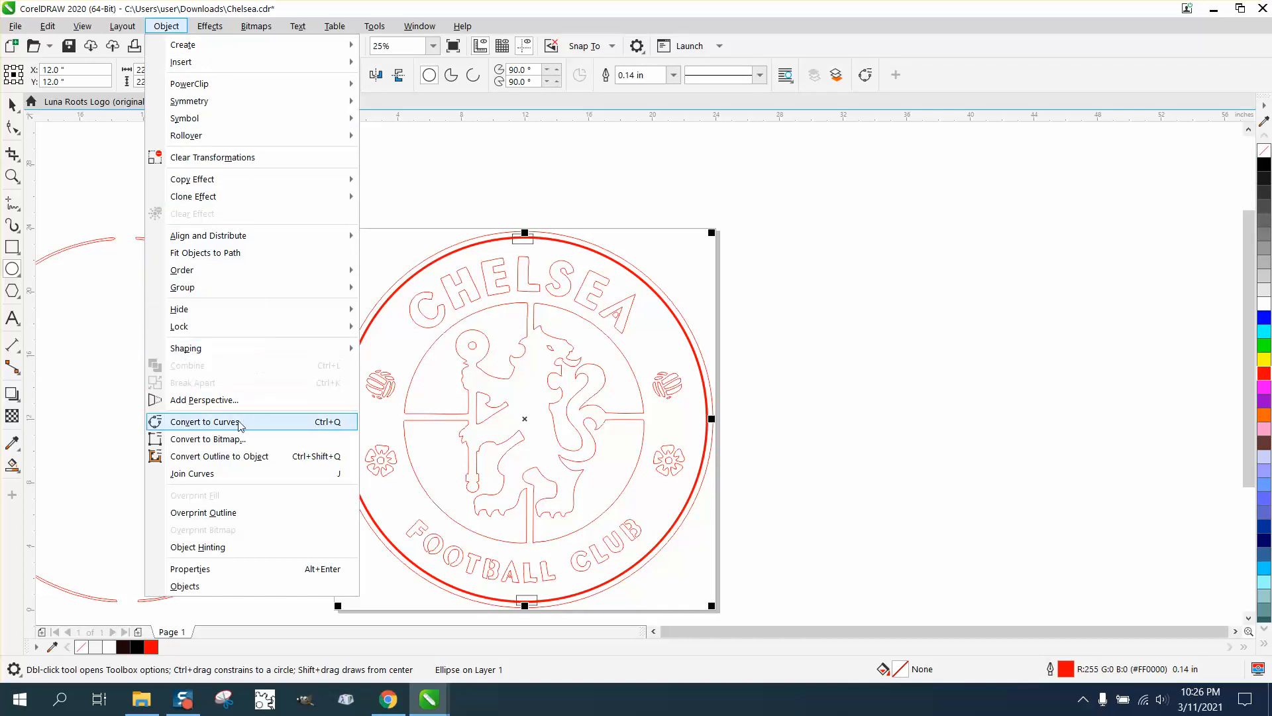
{"action": "mouse_move", "coordinate": [234, 461]}
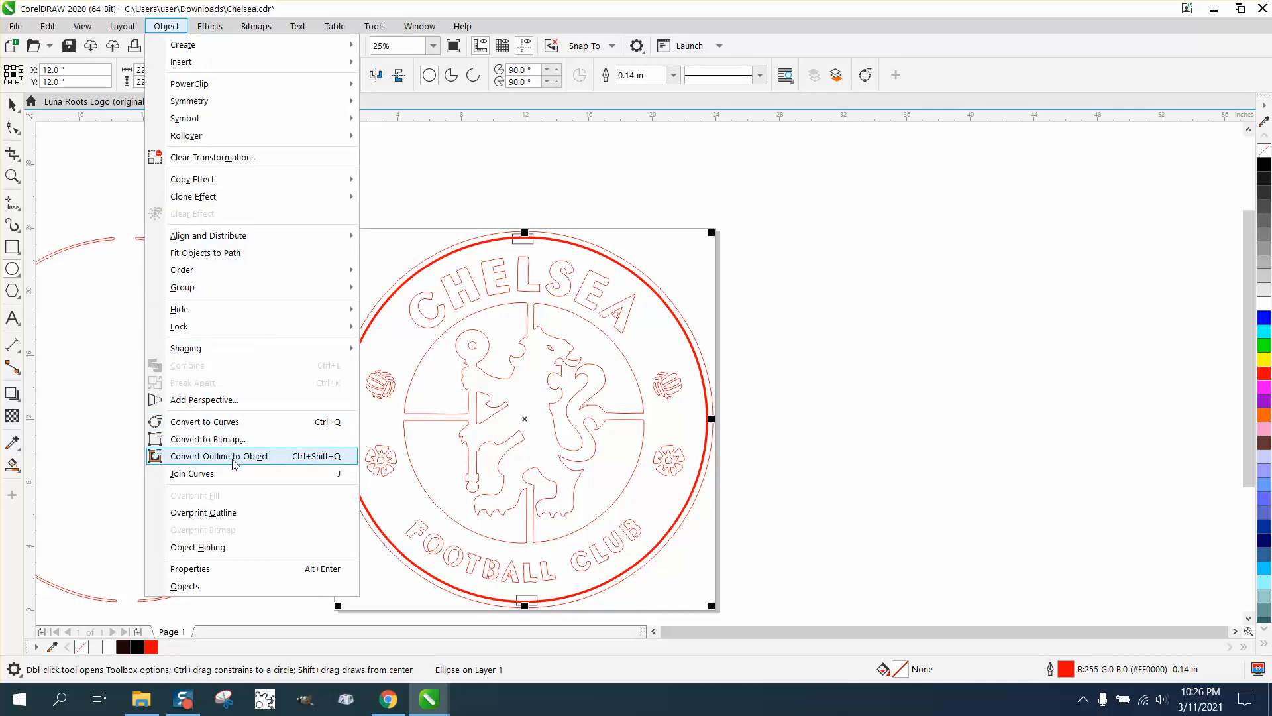
{"action": "left_click", "coordinate": [219, 455]}
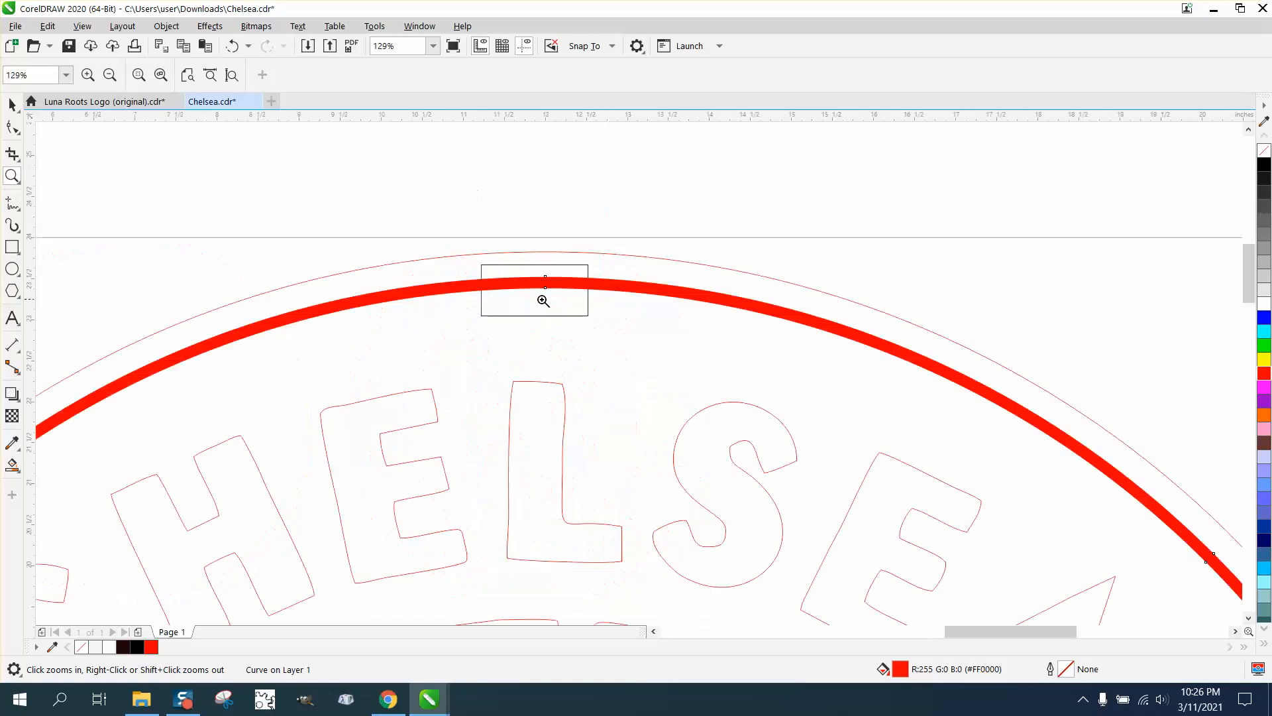
Delete the red ring's segment at the top gap with Virtual Segment Delete, then zoom on the crest.
{"action": "left_click", "coordinate": [11, 153]}
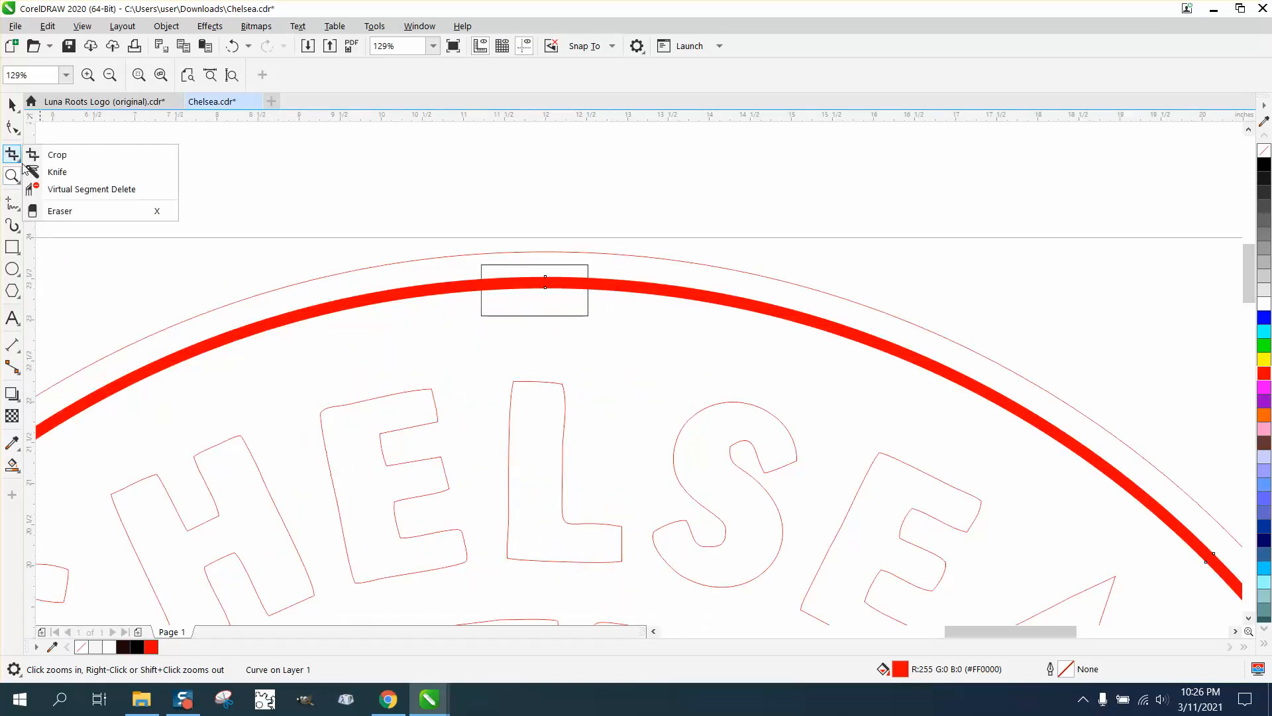
{"action": "left_click", "coordinate": [91, 189]}
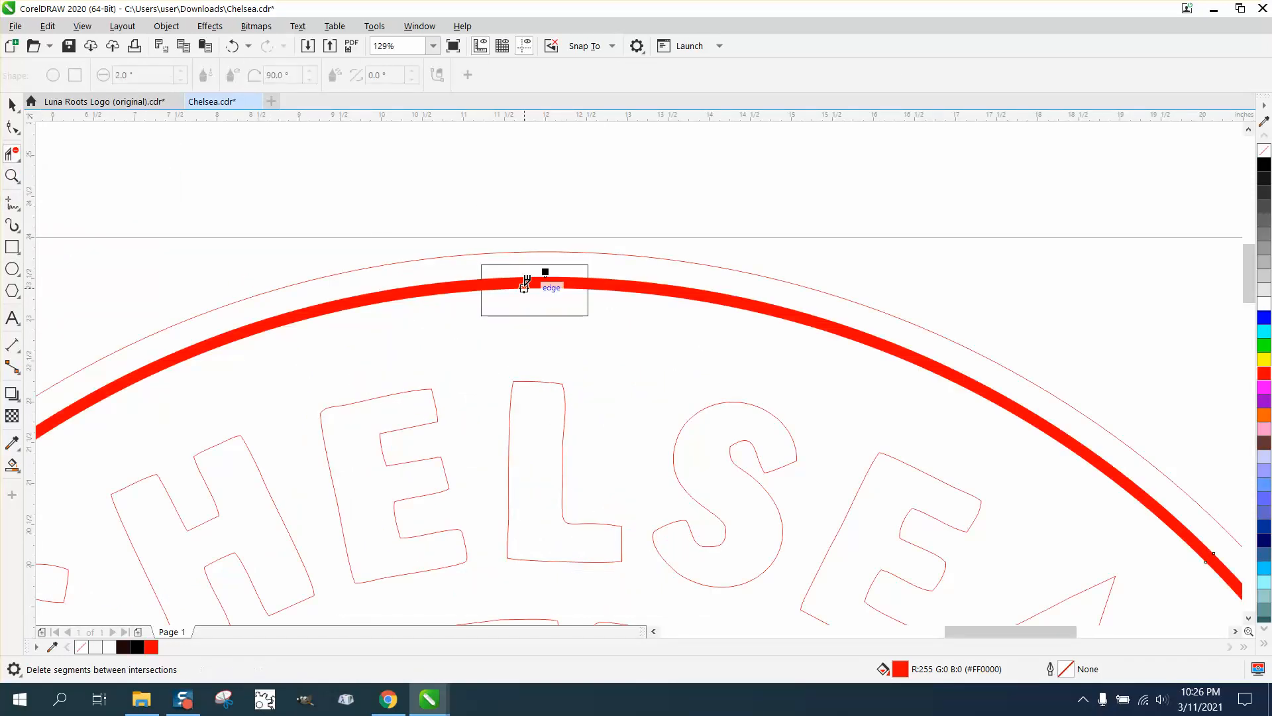
{"action": "left_click", "coordinate": [232, 45]}
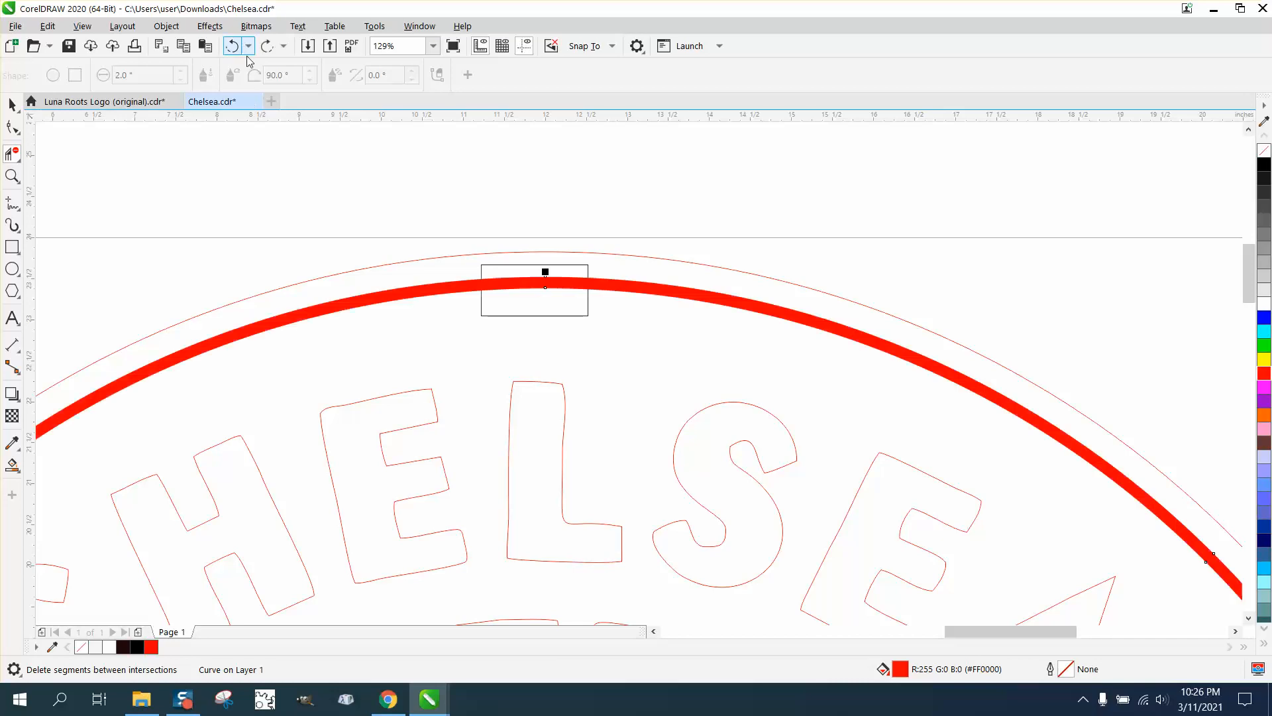
{"action": "mouse_move", "coordinate": [232, 45]}
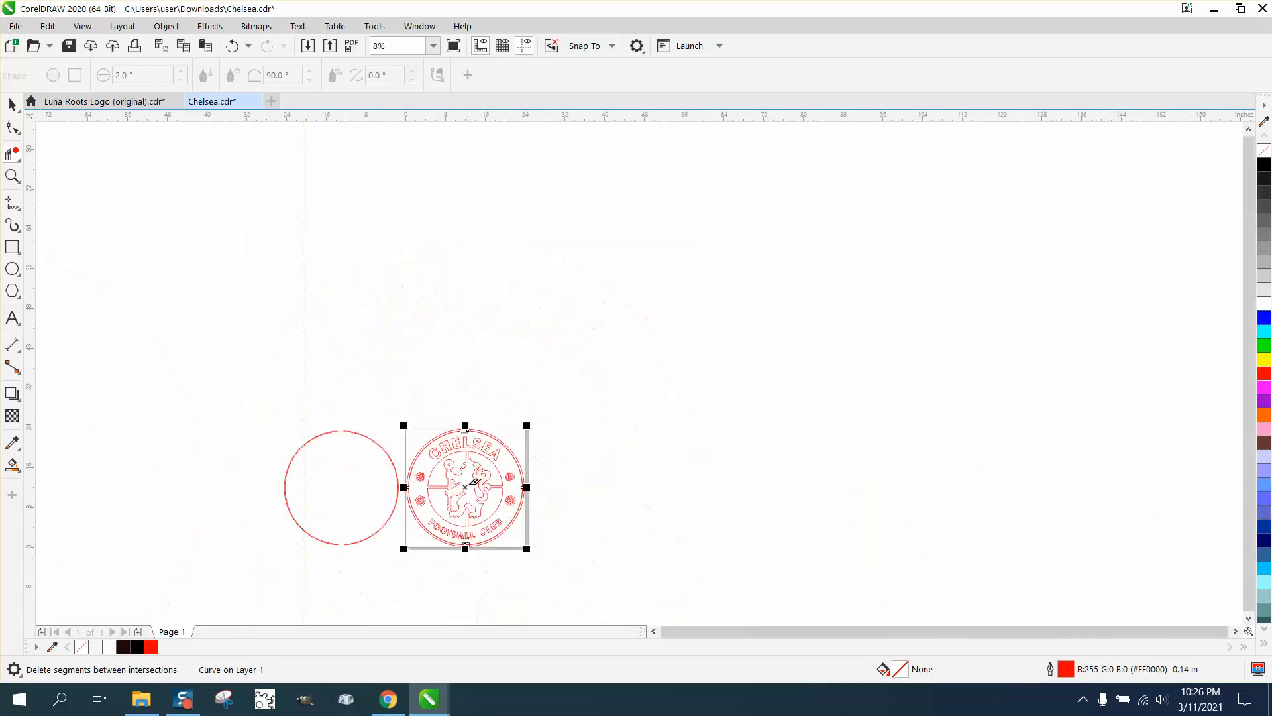
{"action": "left_click", "coordinate": [14, 177]}
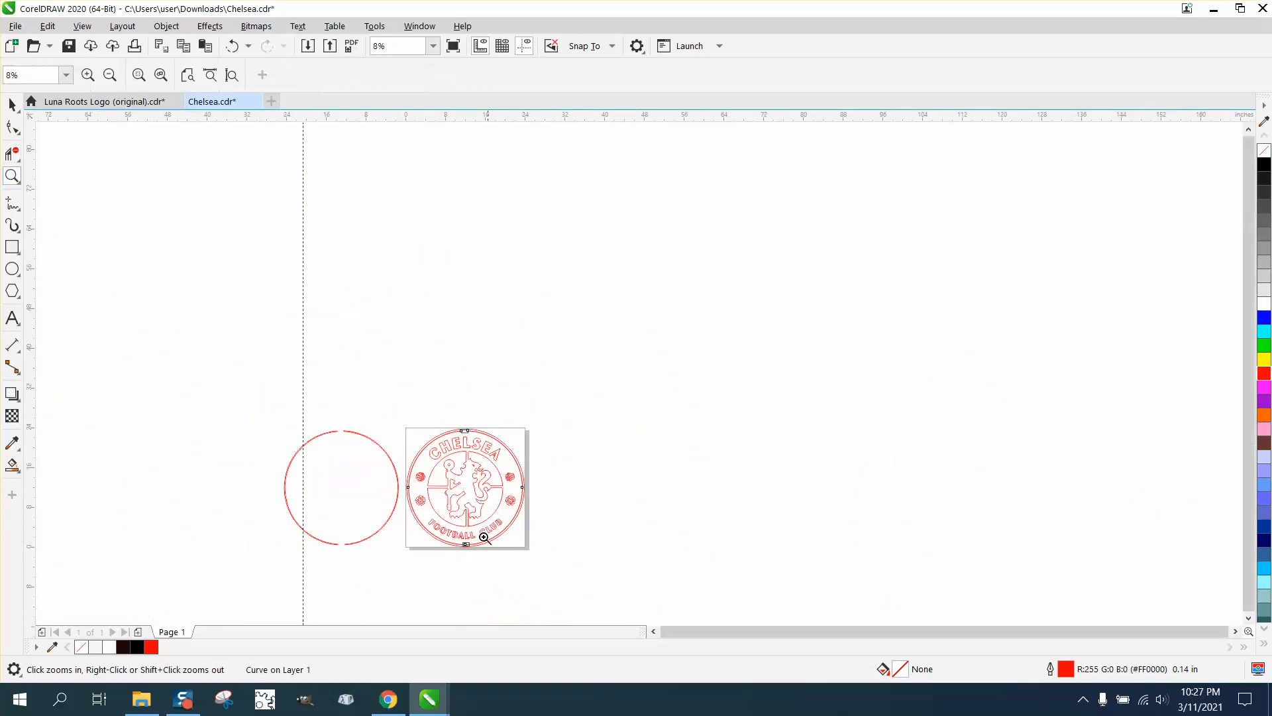
{"action": "left_click", "coordinate": [484, 537]}
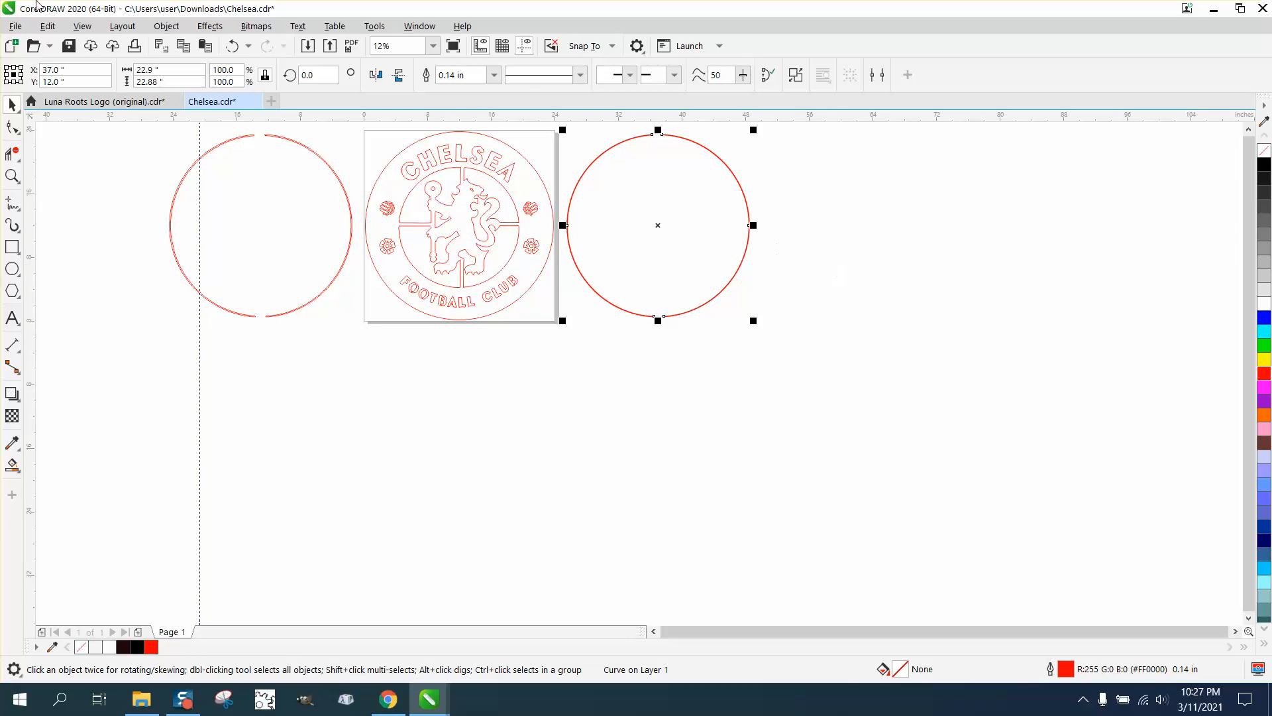
Break the red circle into separate arcs and give its outline round end caps.
{"action": "left_click", "coordinate": [166, 26]}
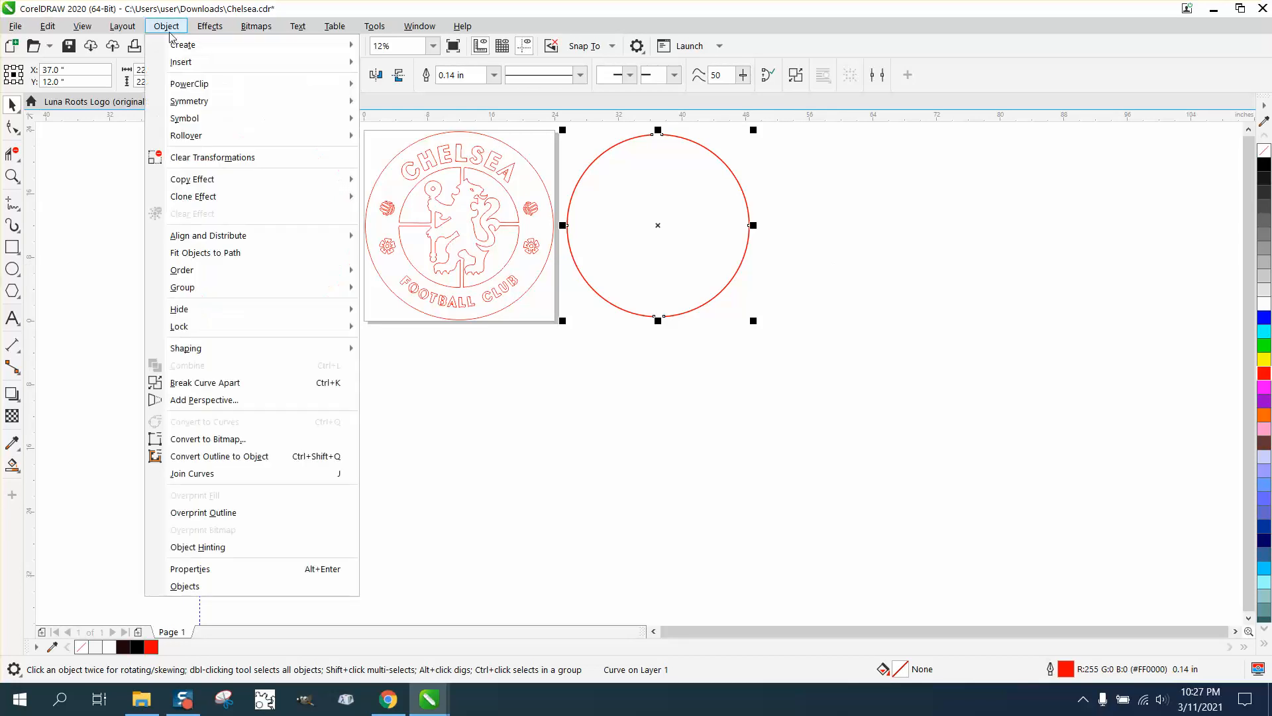
{"action": "mouse_move", "coordinate": [185, 347]}
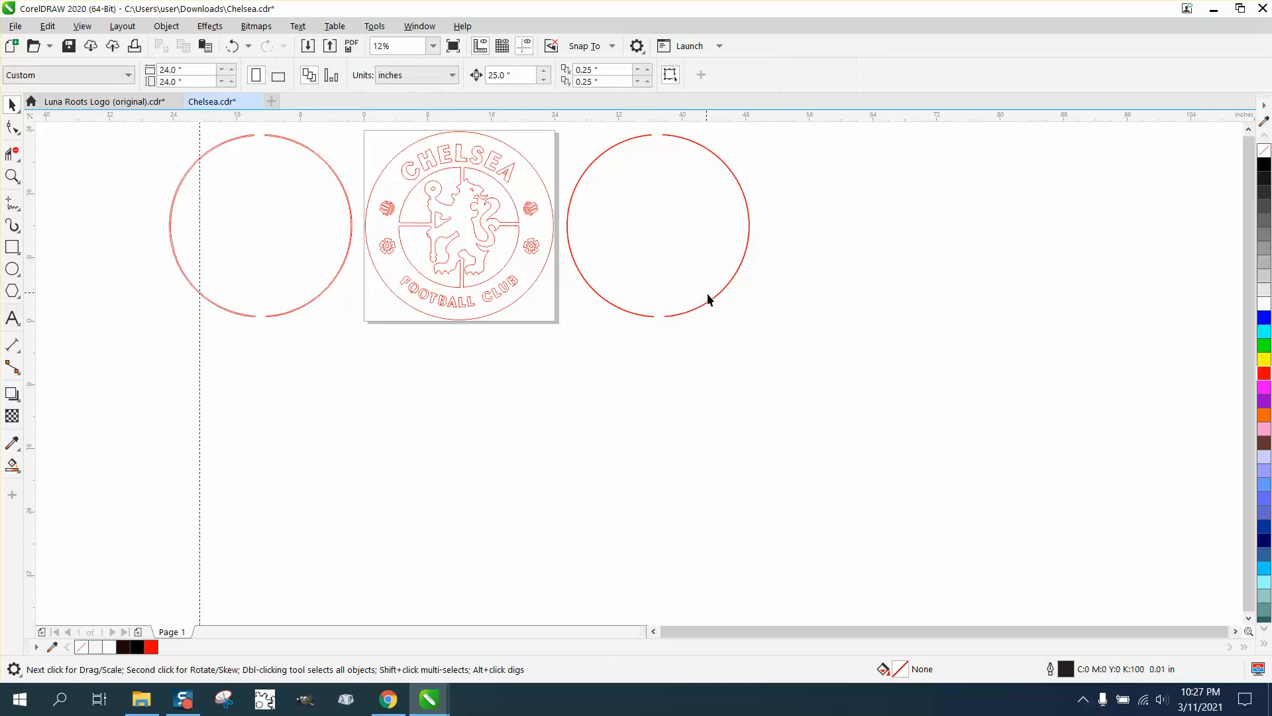
{"action": "mouse_move", "coordinate": [682, 319]}
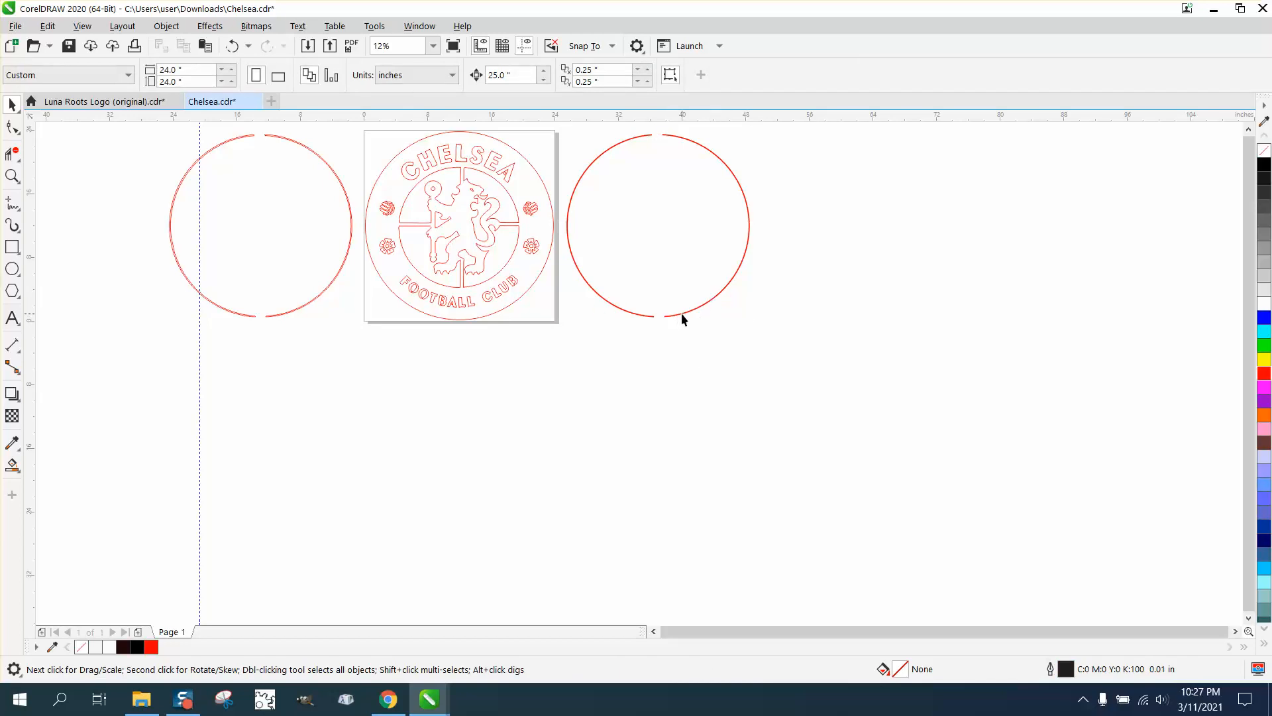
{"action": "left_click", "coordinate": [657, 319]}
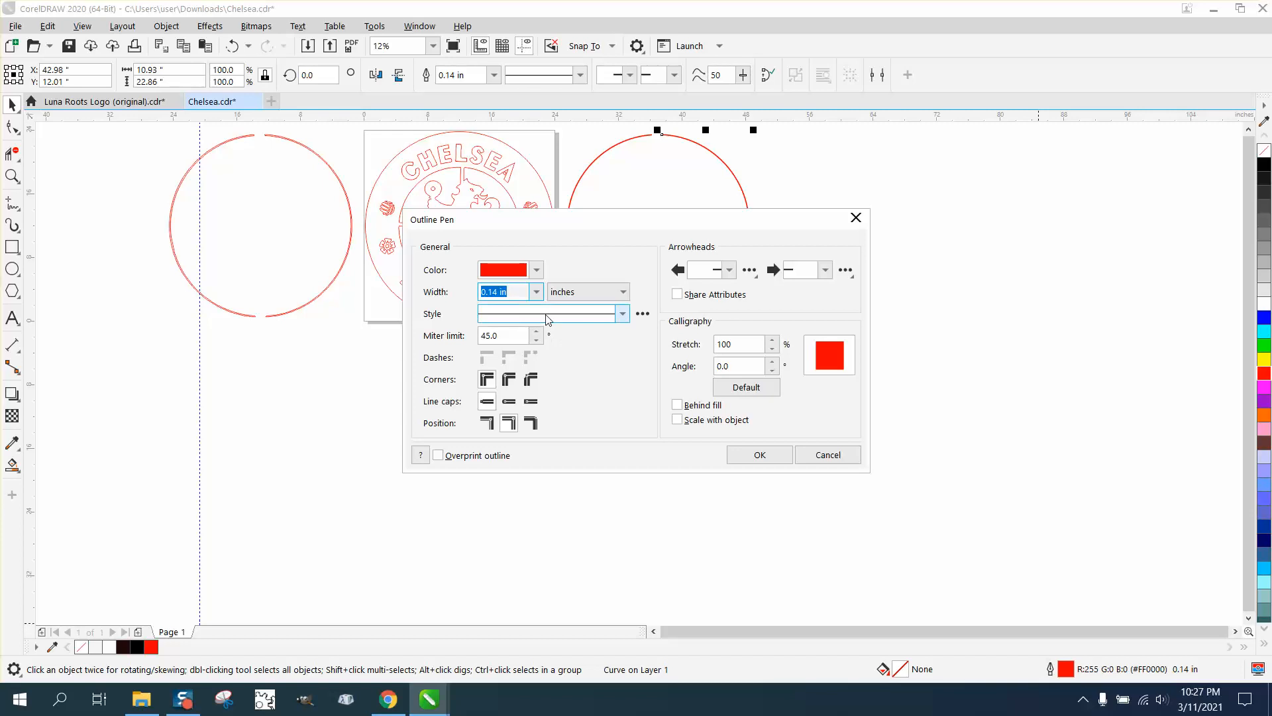
{"action": "mouse_move", "coordinate": [534, 292]}
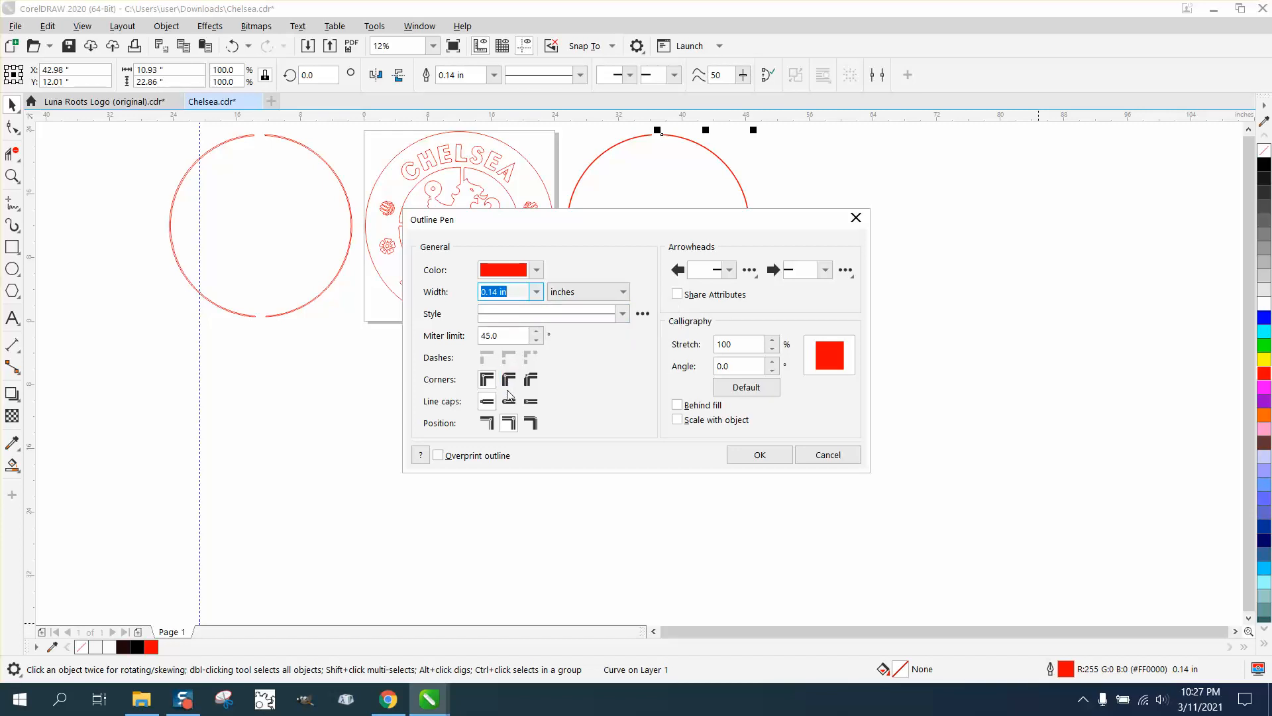
{"action": "mouse_move", "coordinate": [508, 400]}
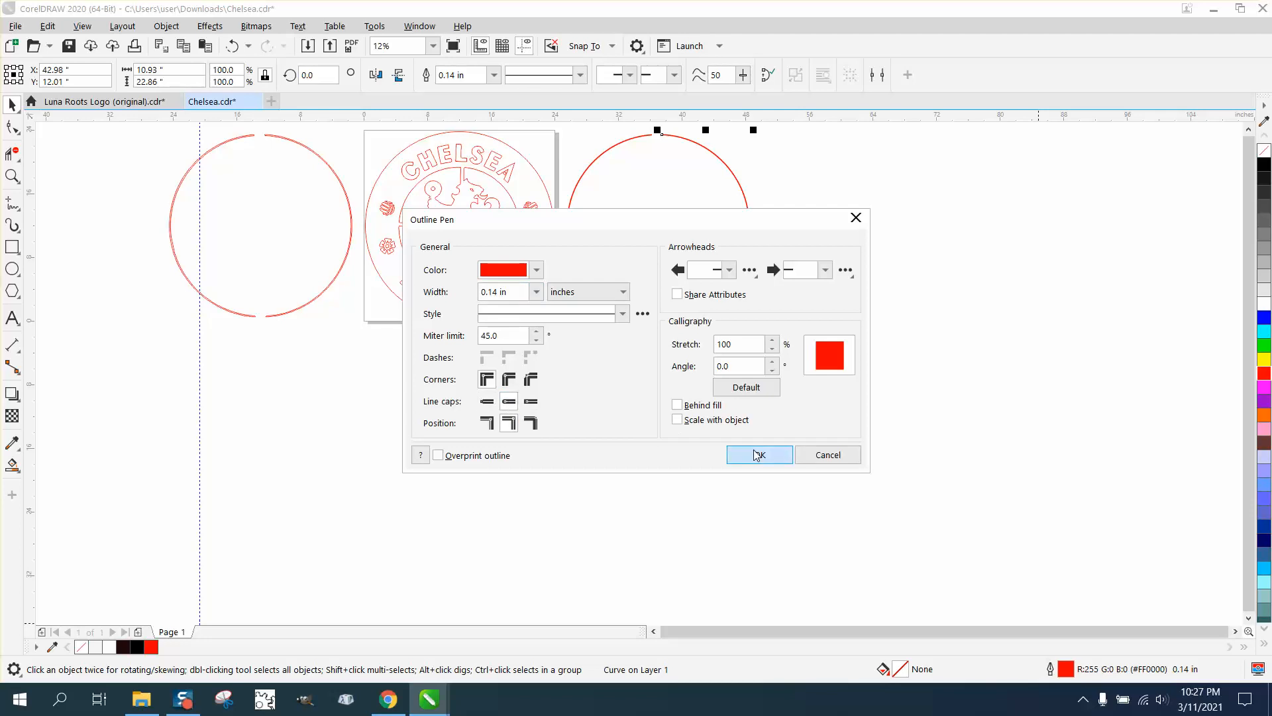
{"action": "left_click", "coordinate": [758, 455]}
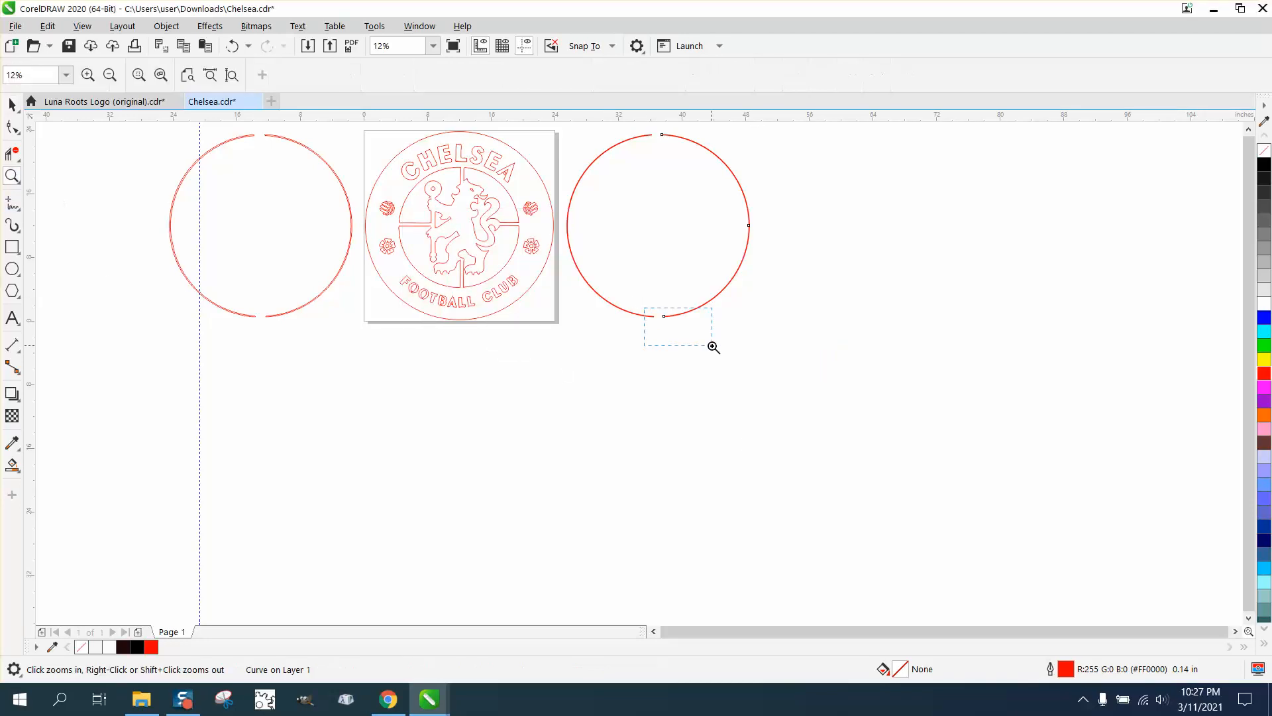
Convert both red arcs of the gapped circle from outlines into filled objects.
{"action": "left_click", "coordinate": [680, 331]}
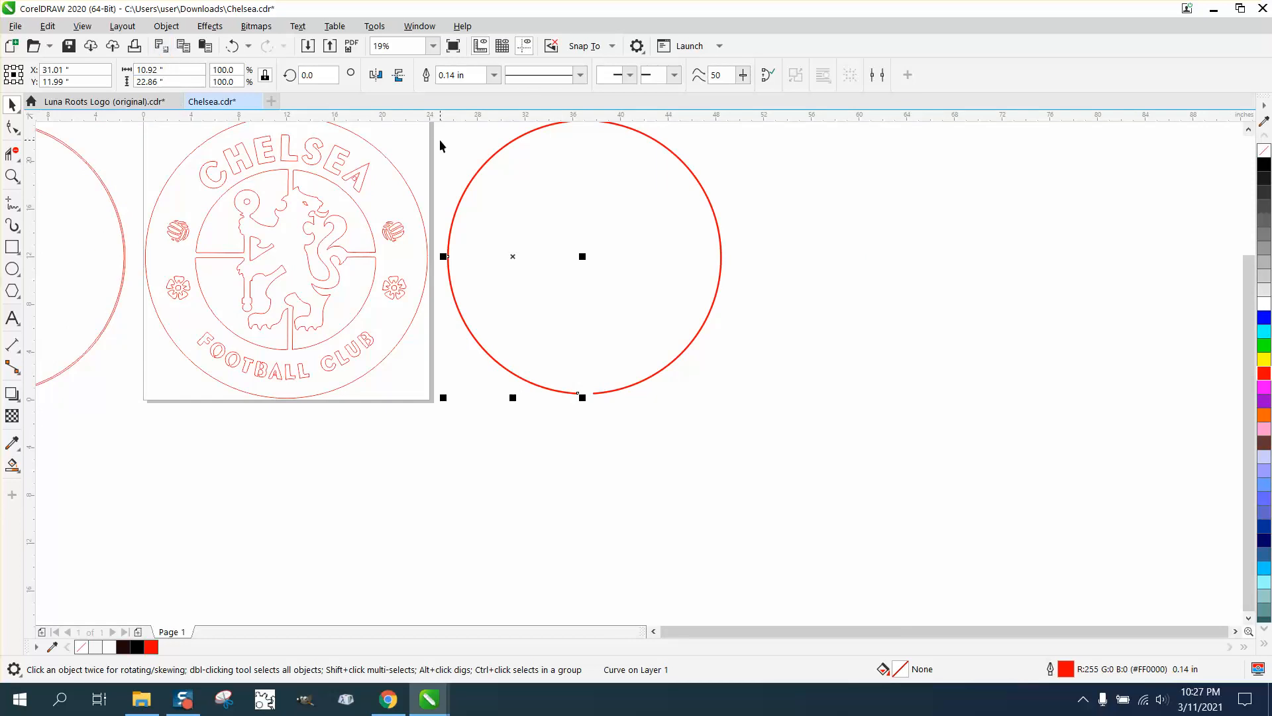
{"action": "scroll", "scroll_direction": "down", "scroll_amount": 3}
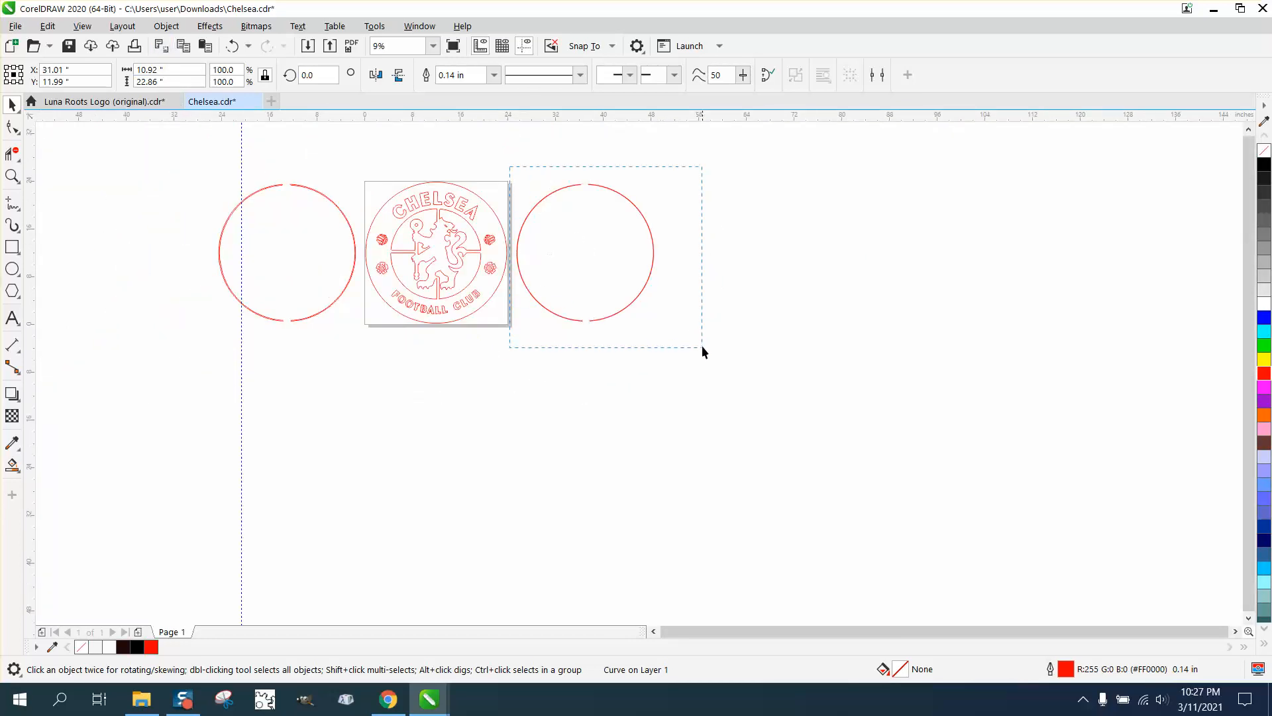
{"action": "left_click", "coordinate": [166, 25]}
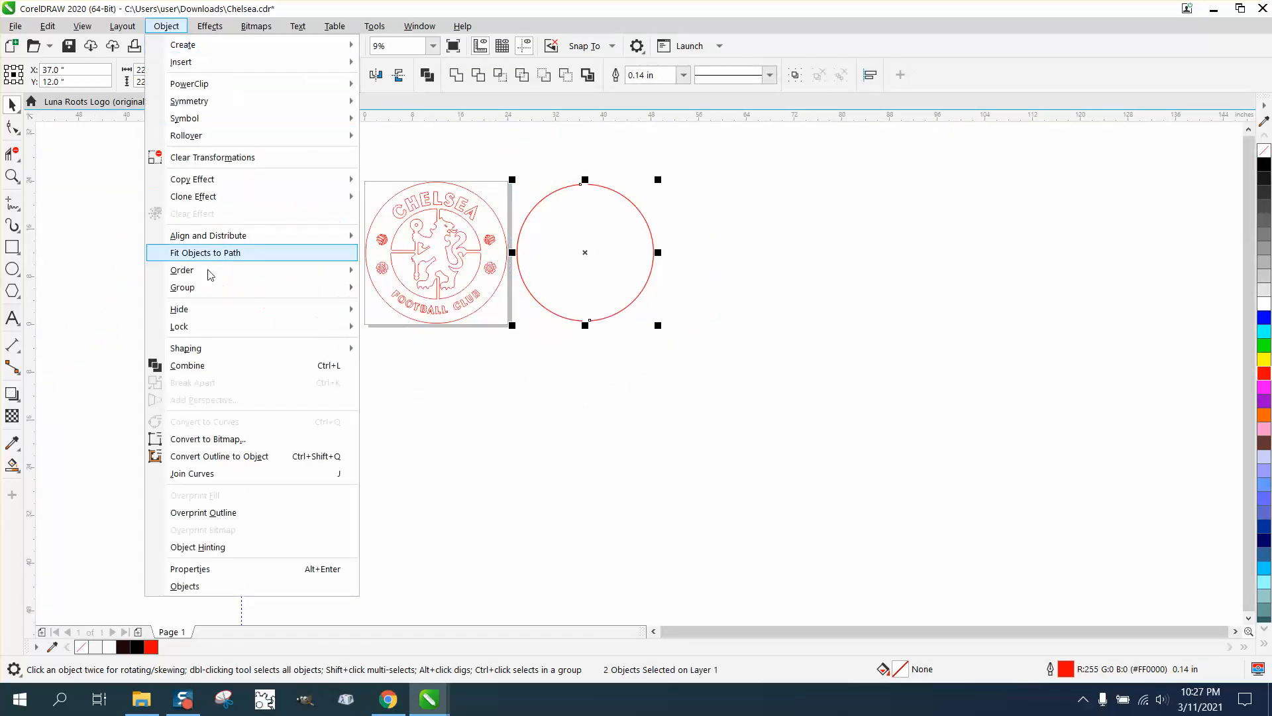
{"action": "mouse_move", "coordinate": [252, 456]}
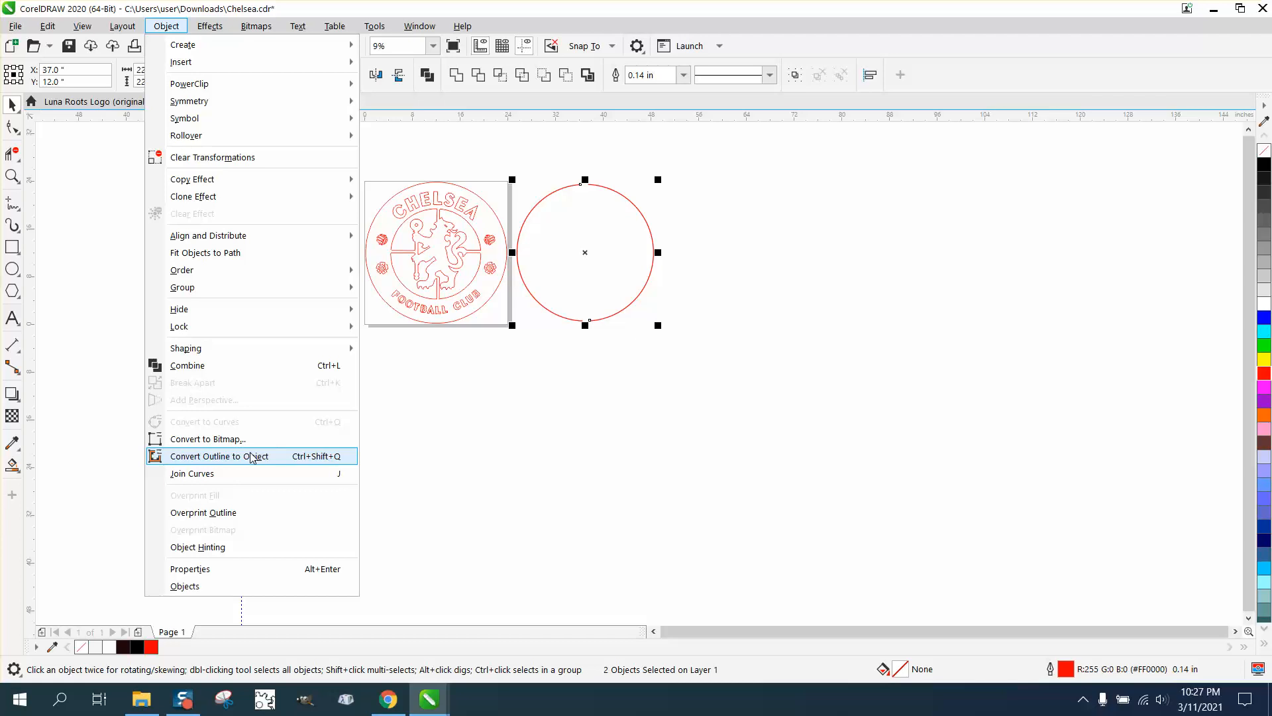
{"action": "left_click", "coordinate": [218, 455]}
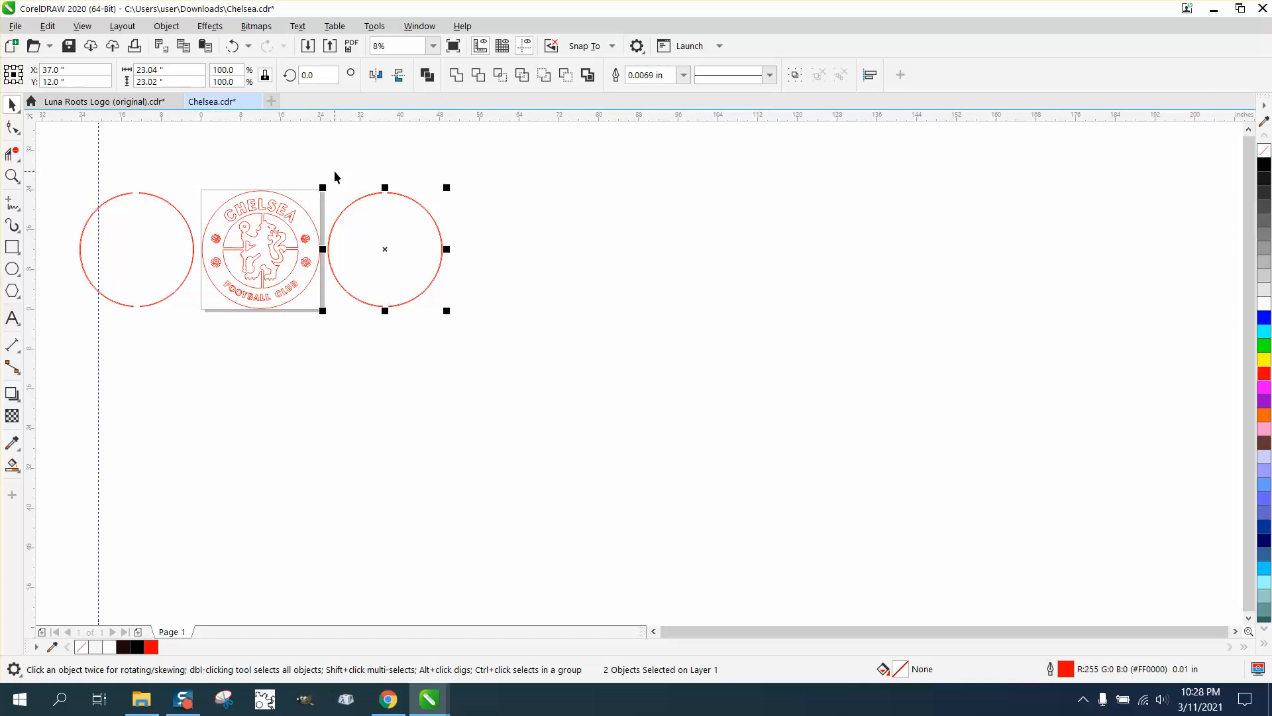
{"action": "mouse_move", "coordinate": [326, 180]}
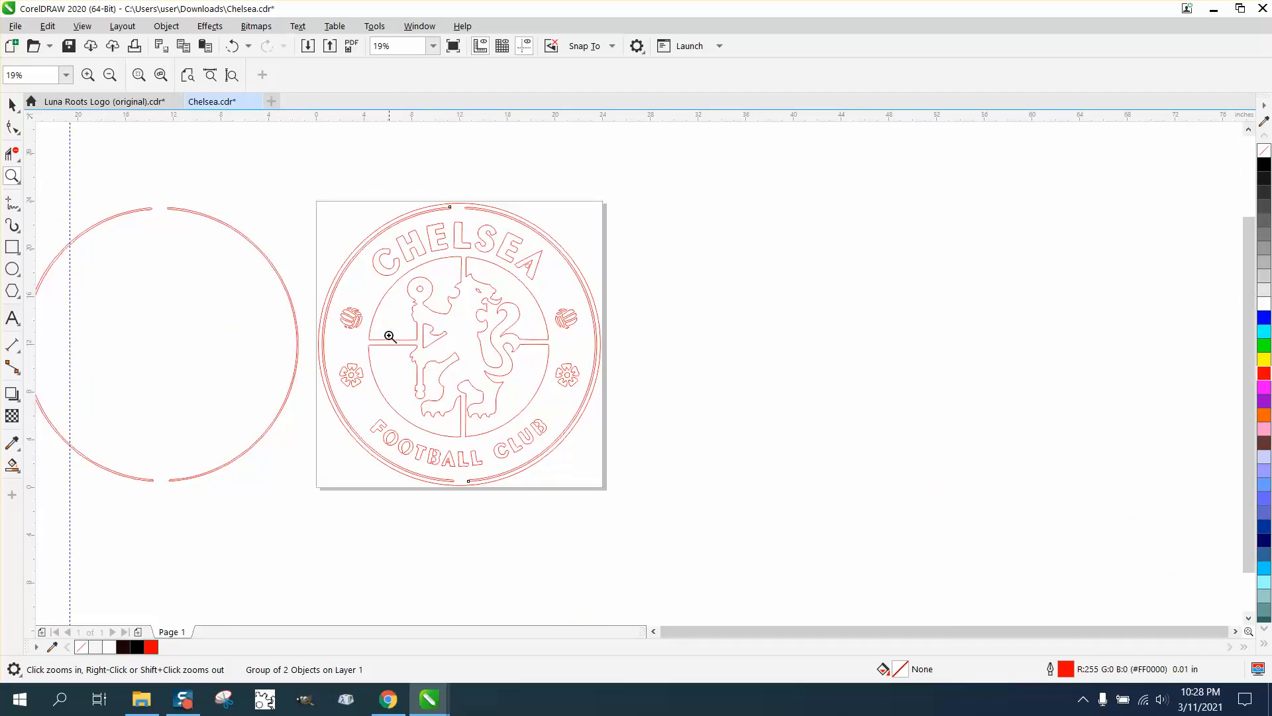
Zoom out, then zoom in on the crest to inspect the red arcs over the outer ring.
{"action": "left_click", "coordinate": [110, 75]}
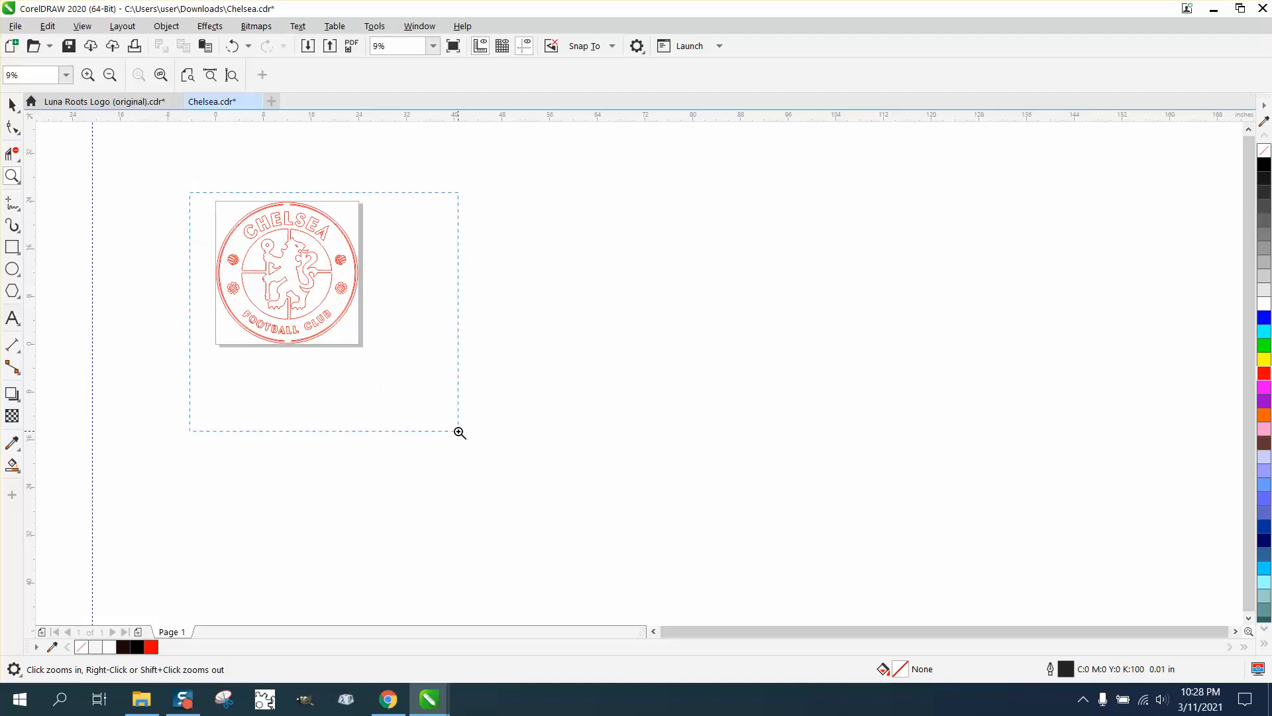
{"action": "left_click", "coordinate": [460, 433]}
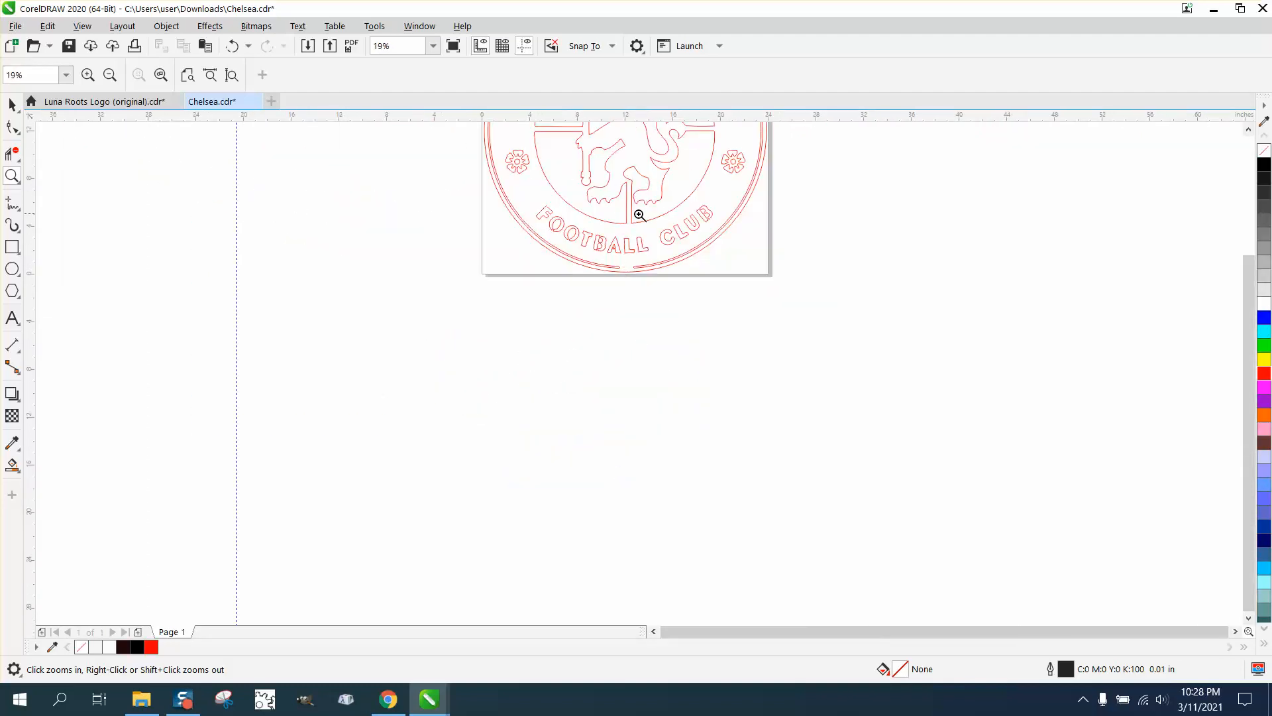
{"action": "left_click", "coordinate": [640, 215]}
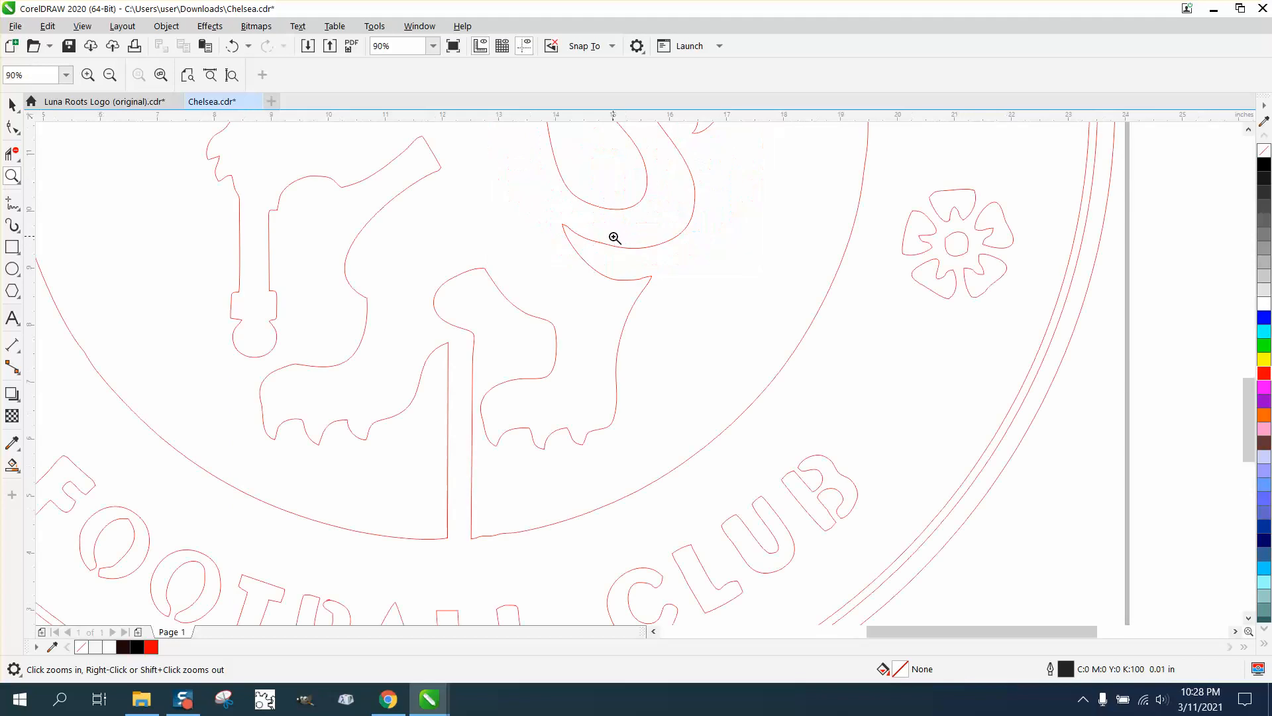